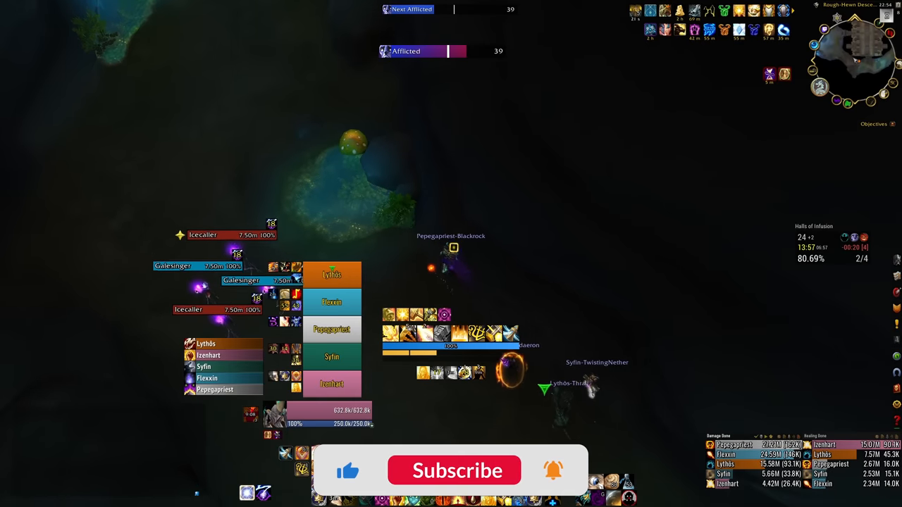
Switch from the dungeon footage to Subcreation's Fortified, Afflicted, Raging tier list
{"action": "left_click", "coordinate": [453, 471]}
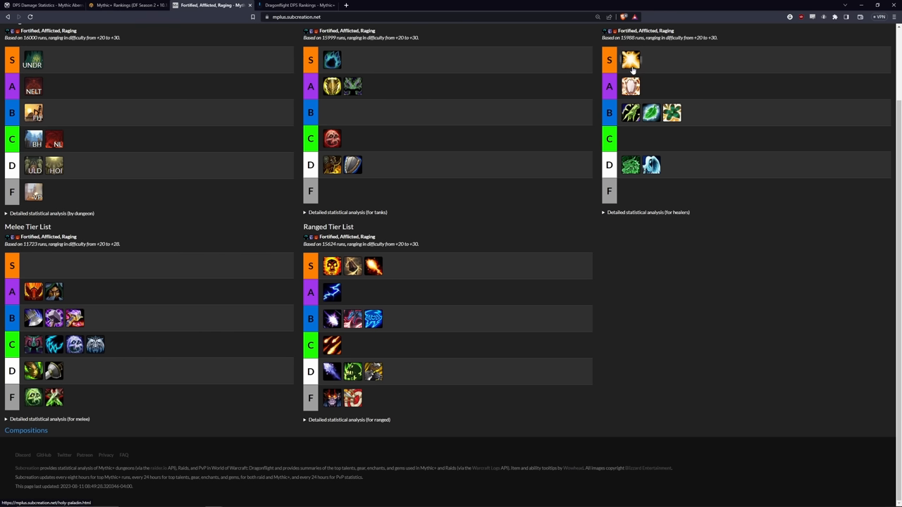
On Raider.IO at level 25+, view tank, healer and melee DPS class popularity
{"action": "left_click", "coordinate": [127, 9]}
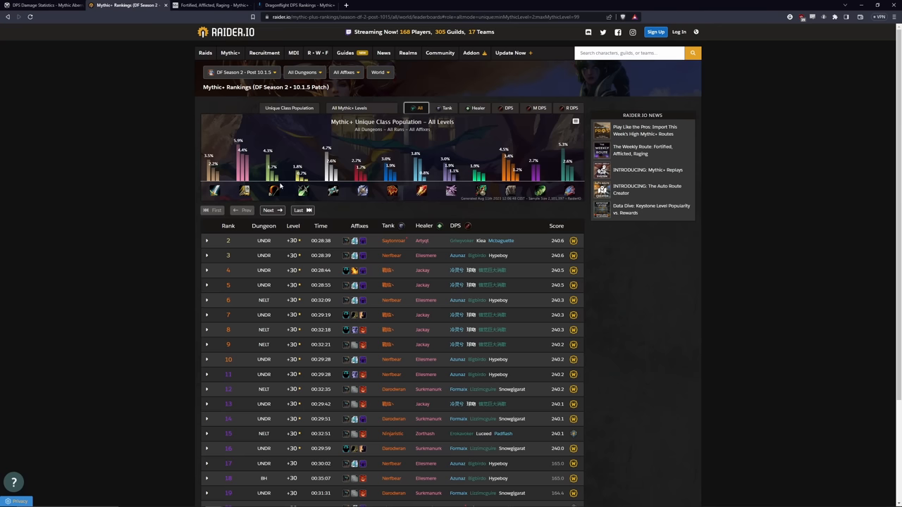
{"action": "left_click", "coordinate": [362, 108]}
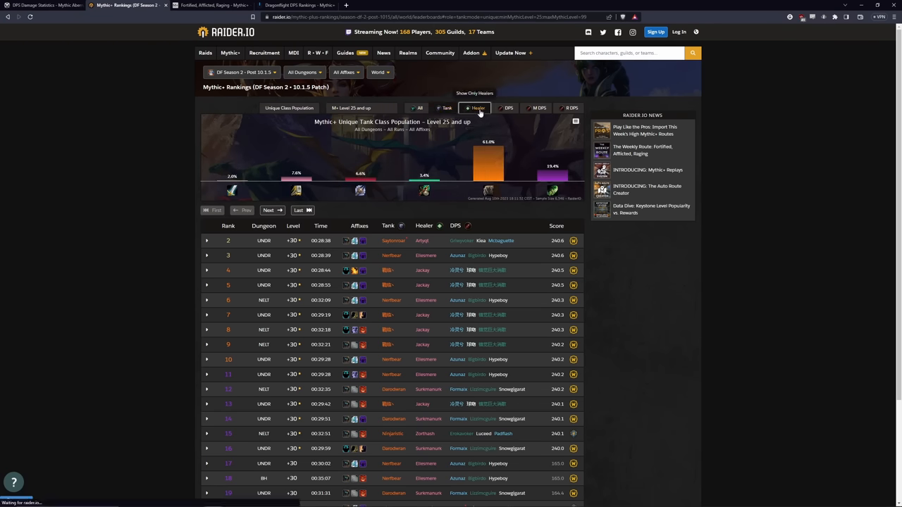
{"action": "left_click", "coordinate": [475, 108]}
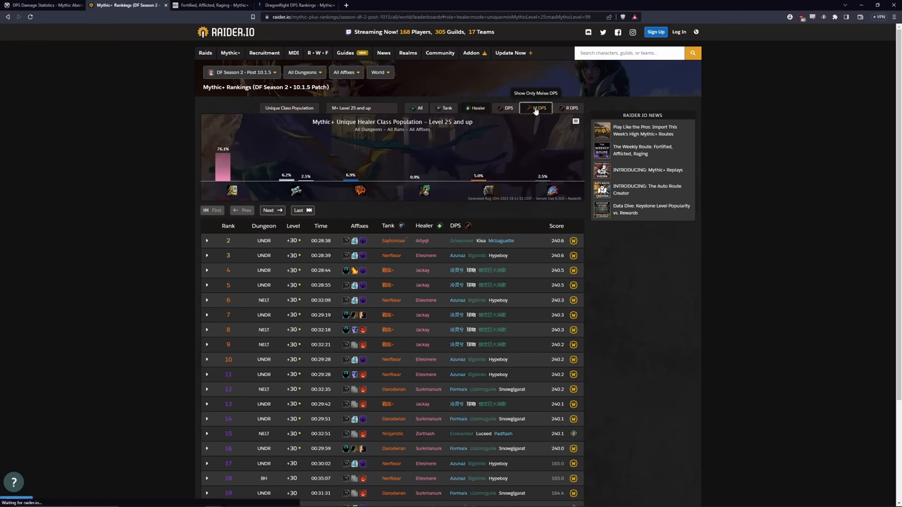
{"action": "left_click", "coordinate": [569, 108]}
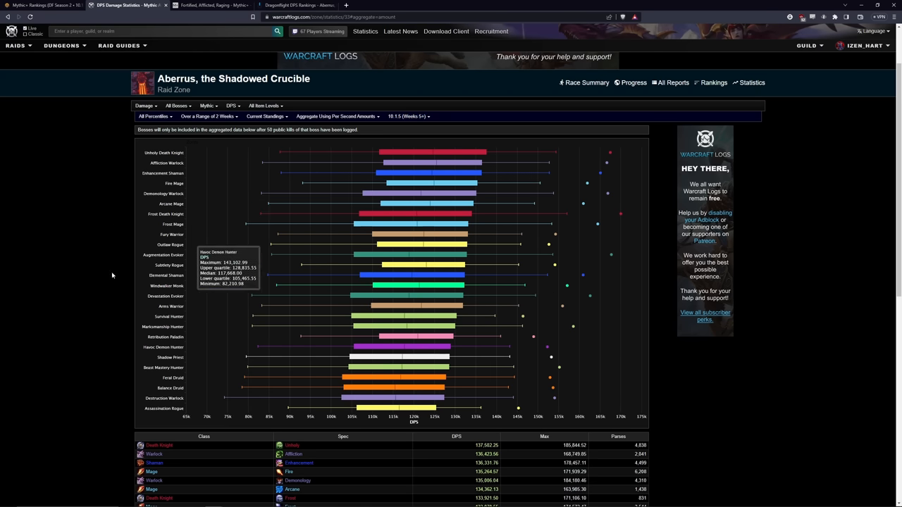
{"action": "mouse_move", "coordinate": [79, 261]}
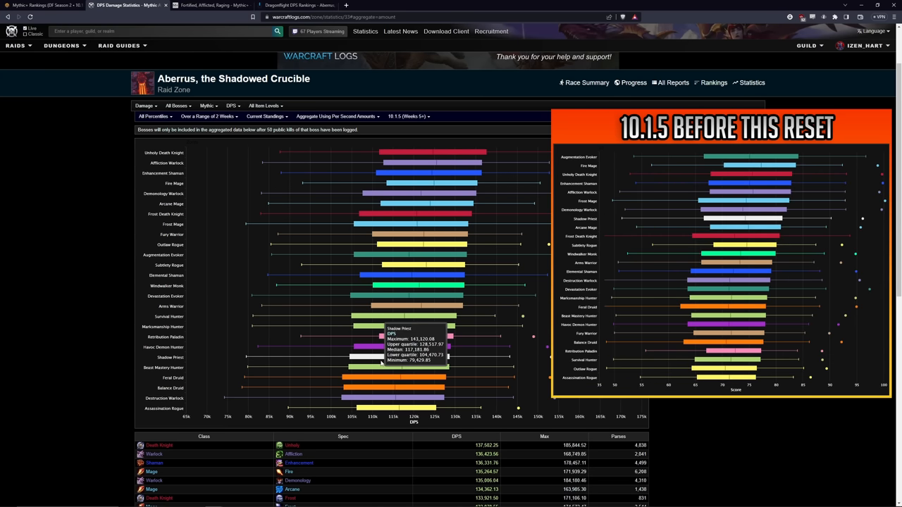
{"action": "mouse_move", "coordinate": [157, 142]}
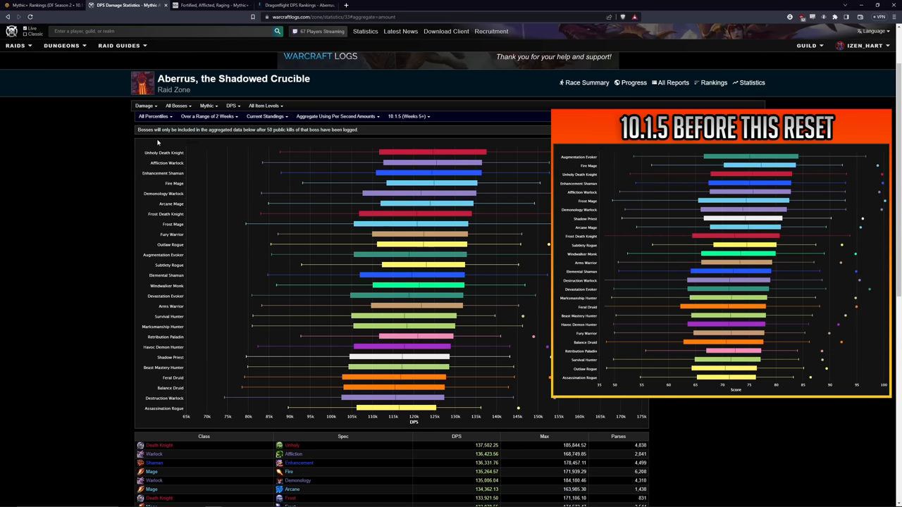
{"action": "mouse_move", "coordinate": [142, 153]}
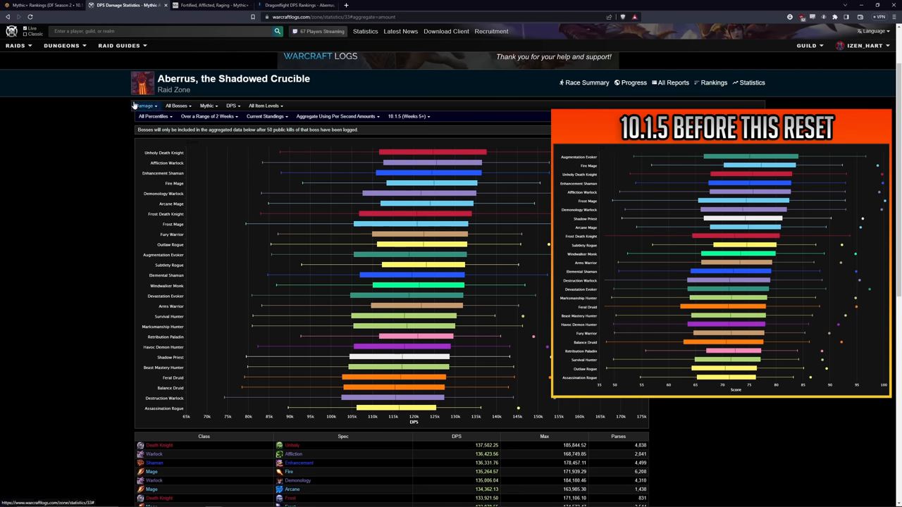
Narrow the Aberrus Mythic DPS chart to Magmorax, then restore All Bosses
{"action": "left_click", "coordinate": [176, 106]}
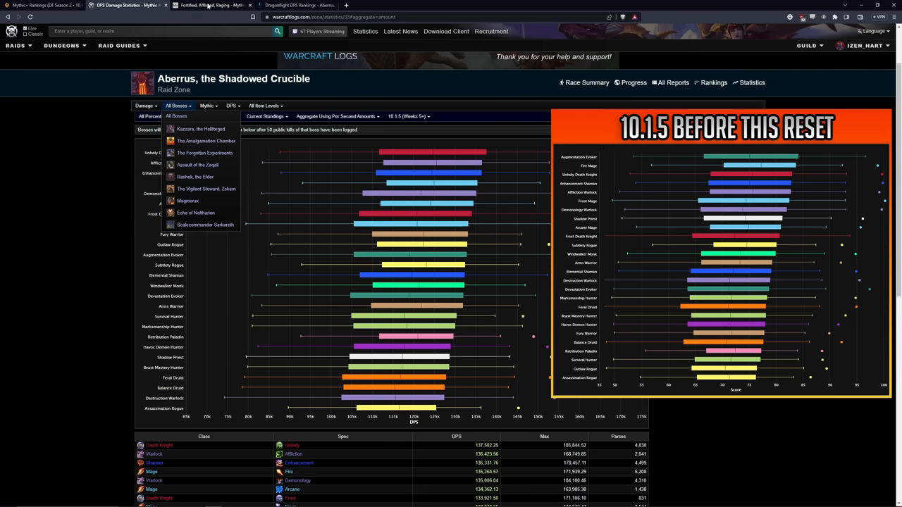
{"action": "left_click", "coordinate": [207, 106]}
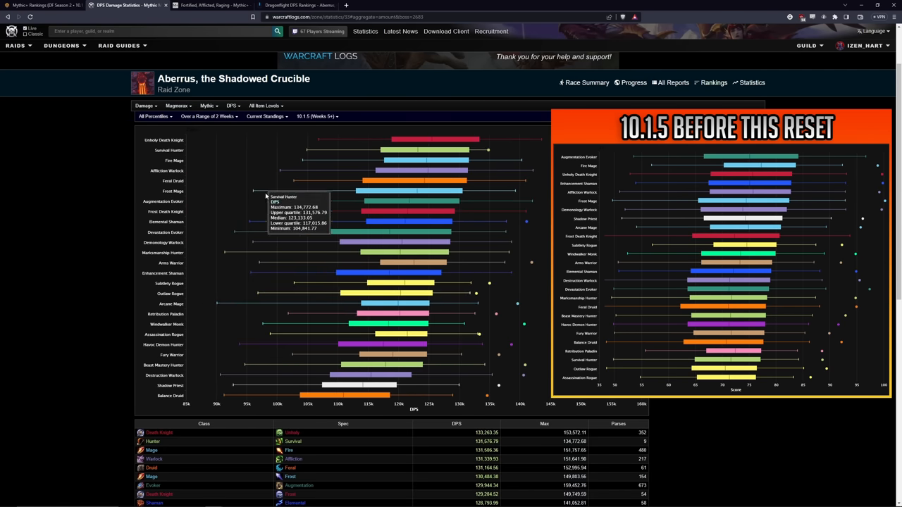
{"action": "mouse_move", "coordinate": [345, 386]}
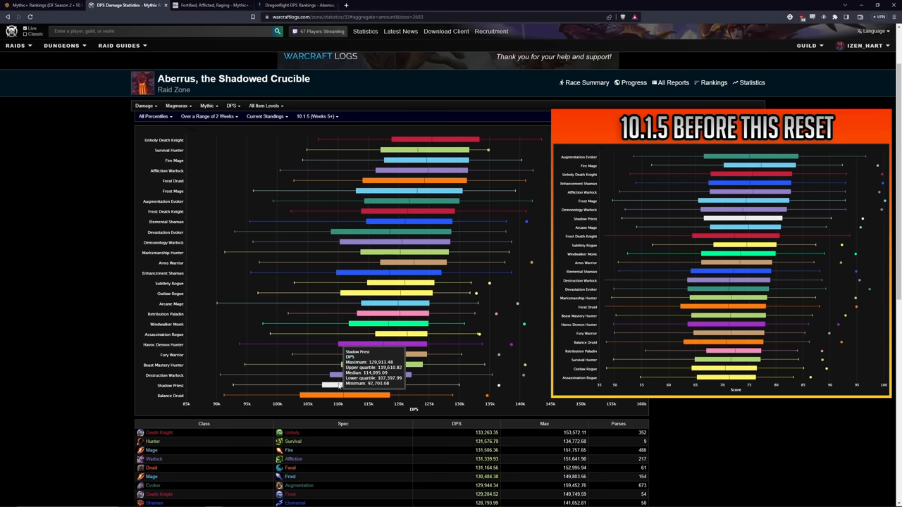
{"action": "left_click", "coordinate": [176, 105]}
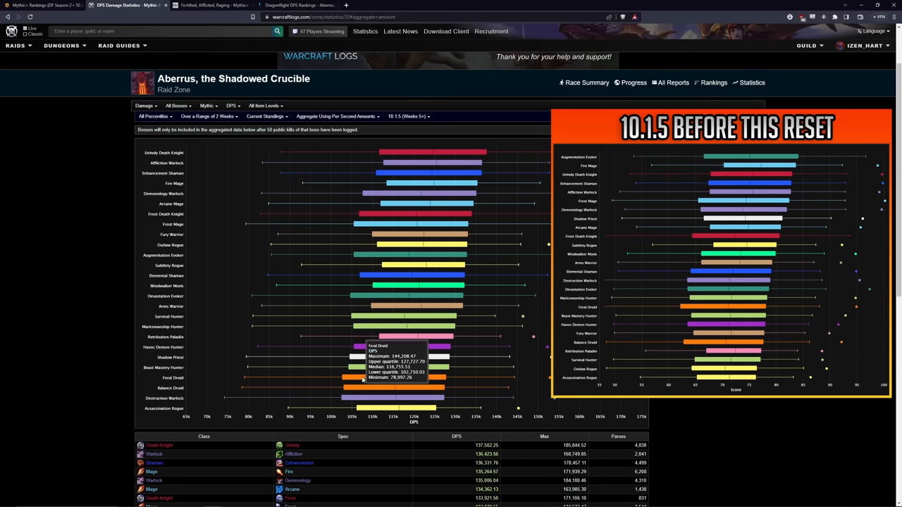
{"action": "mouse_move", "coordinate": [356, 373]}
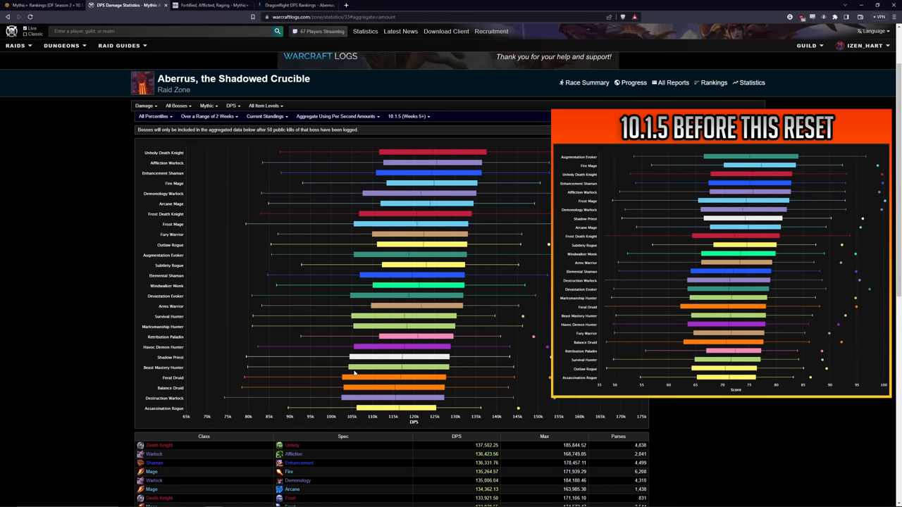
{"action": "left_click", "coordinate": [212, 5]}
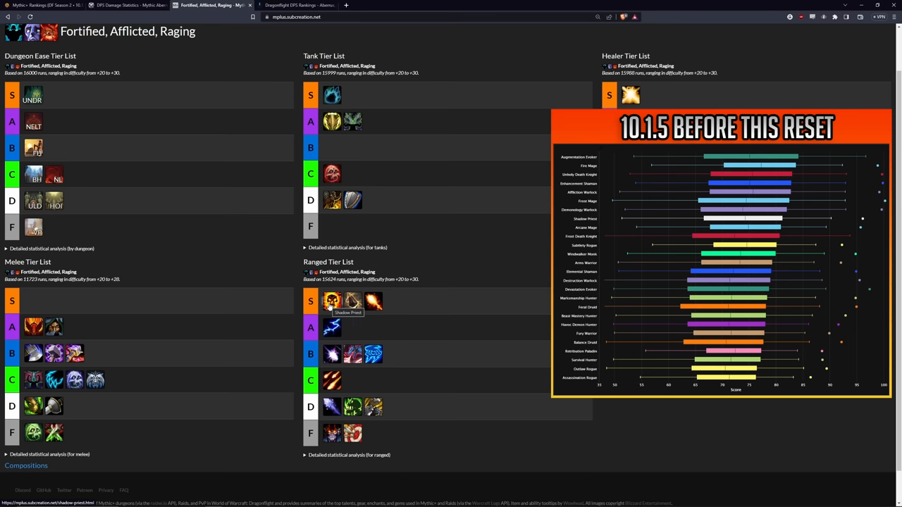
{"action": "left_click", "coordinate": [126, 6]}
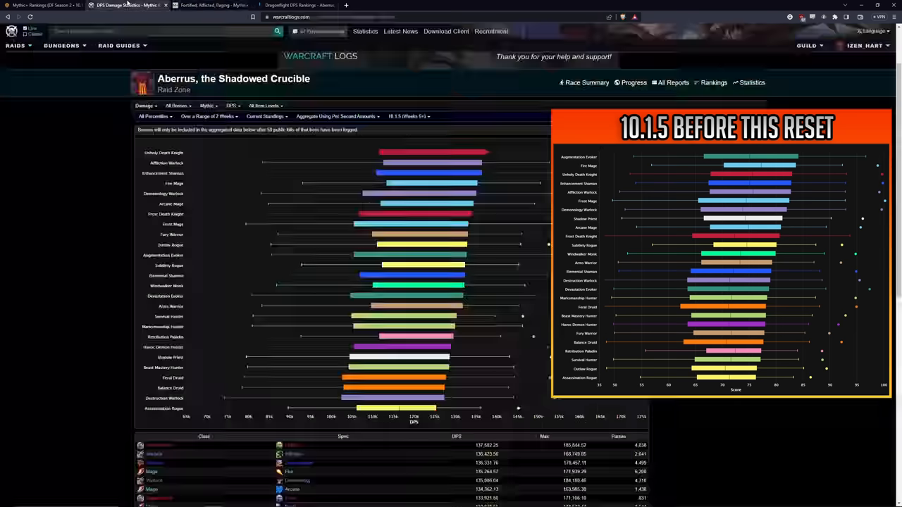
{"action": "mouse_move", "coordinate": [412, 359]}
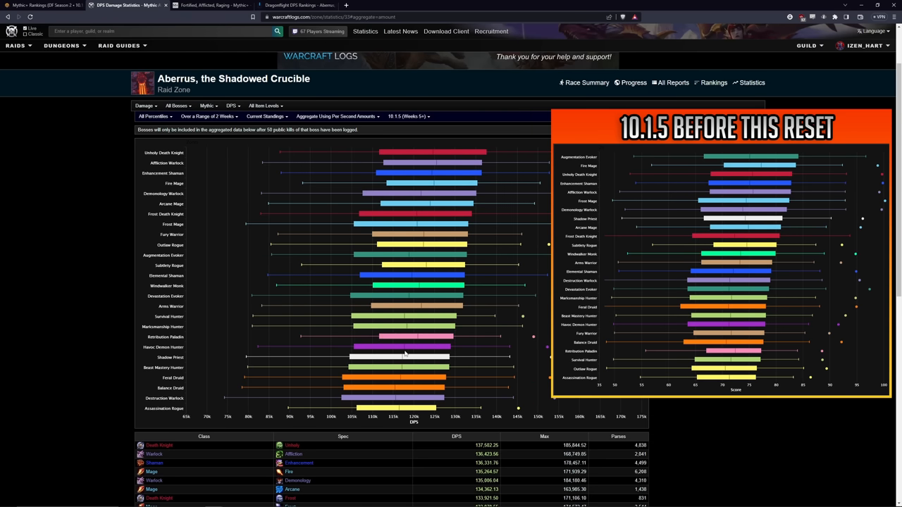
{"action": "mouse_move", "coordinate": [145, 245]}
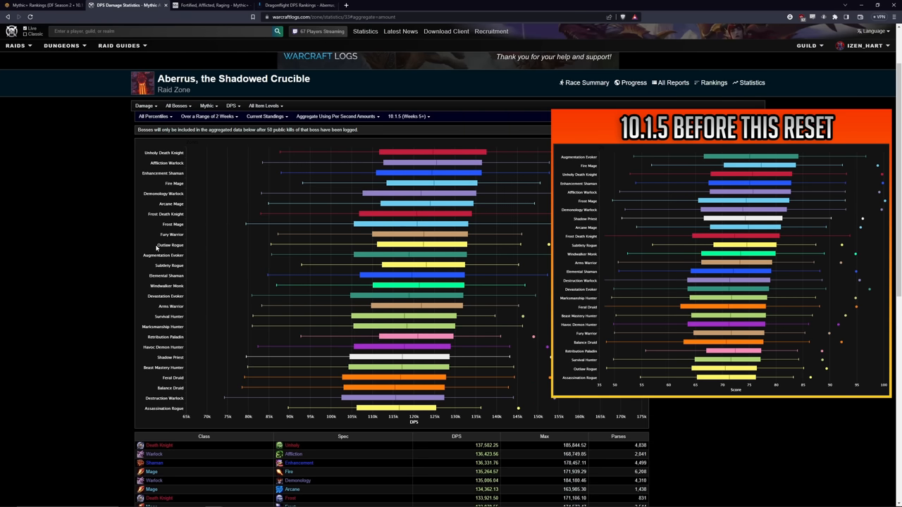
{"action": "mouse_move", "coordinate": [409, 245]}
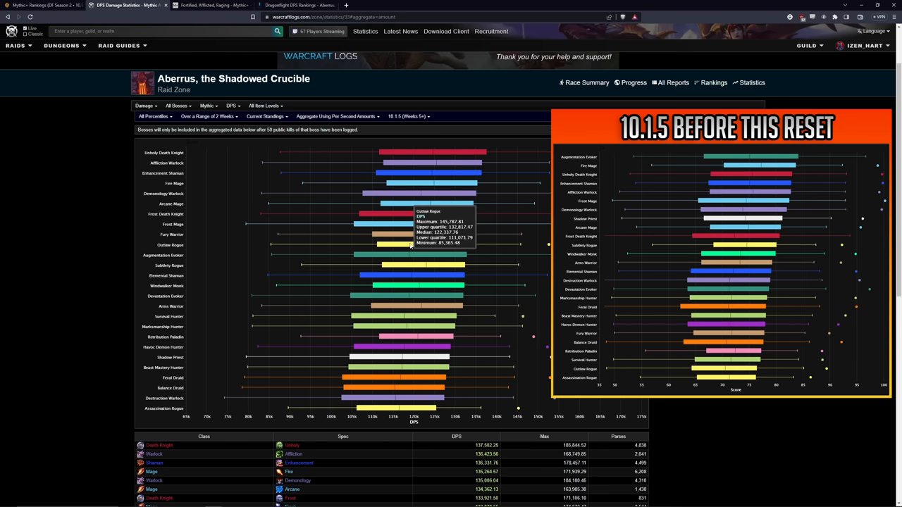
{"action": "mouse_move", "coordinate": [59, 276]}
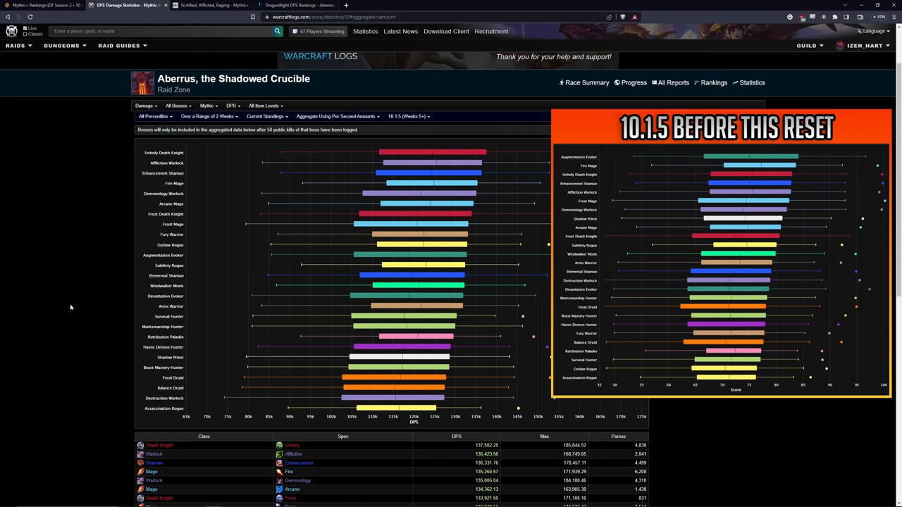
{"action": "mouse_move", "coordinate": [391, 358]}
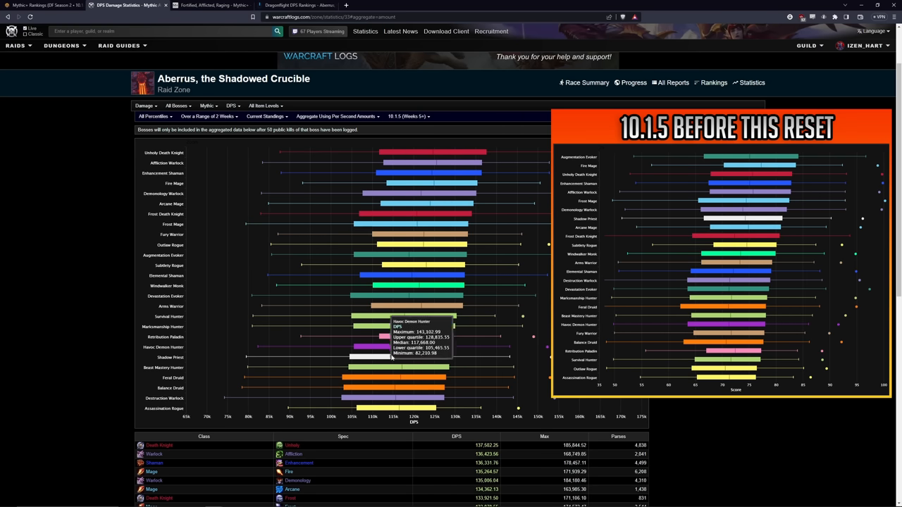
{"action": "mouse_move", "coordinate": [398, 359]}
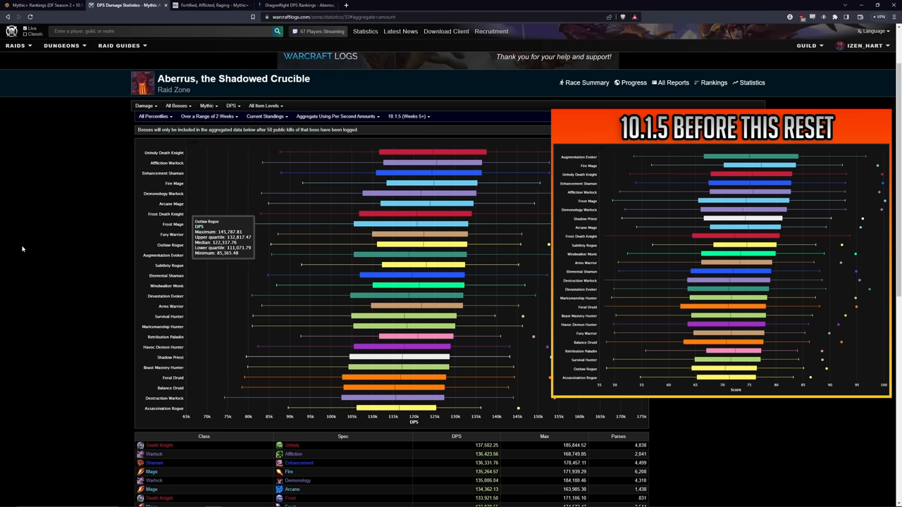
{"action": "mouse_move", "coordinate": [420, 244]}
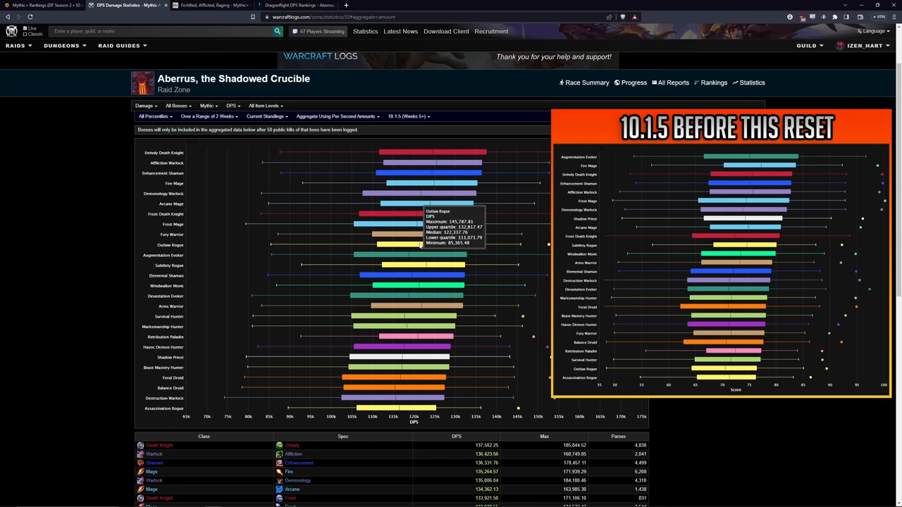
{"action": "mouse_move", "coordinate": [144, 252]}
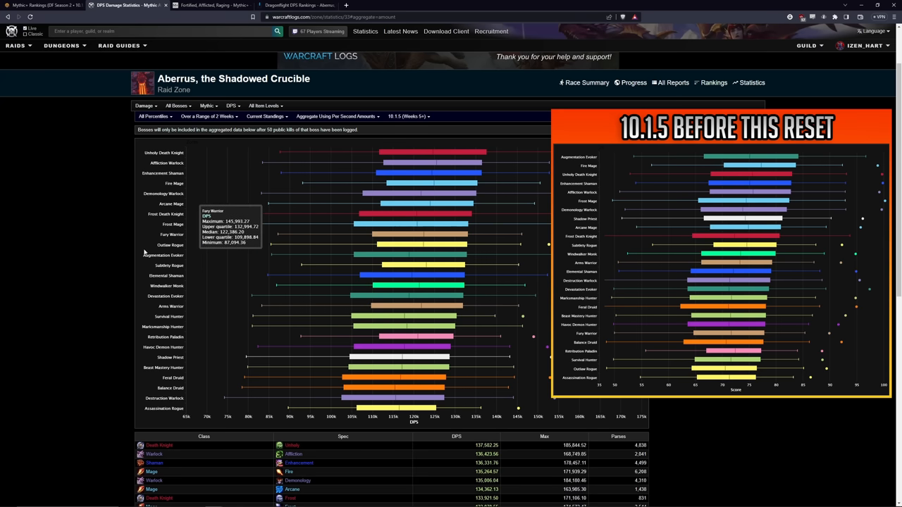
{"action": "mouse_move", "coordinate": [103, 286]}
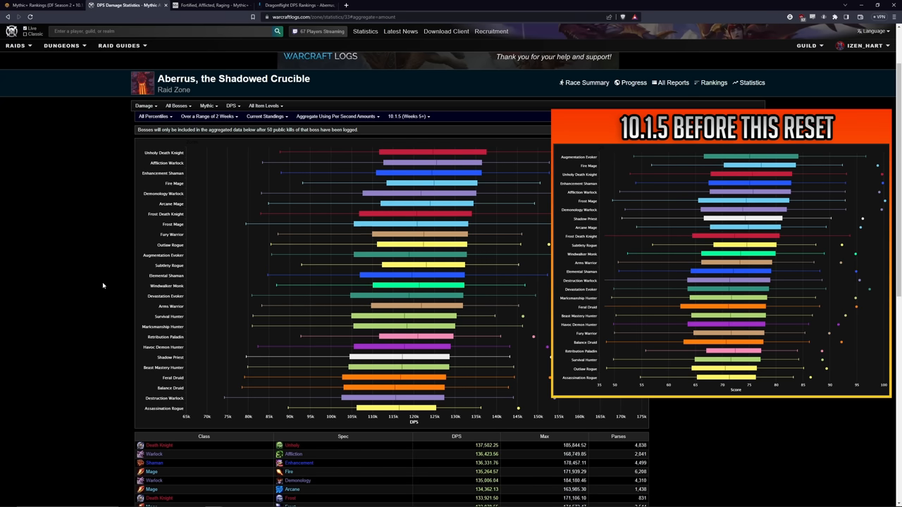
{"action": "mouse_move", "coordinate": [152, 230]}
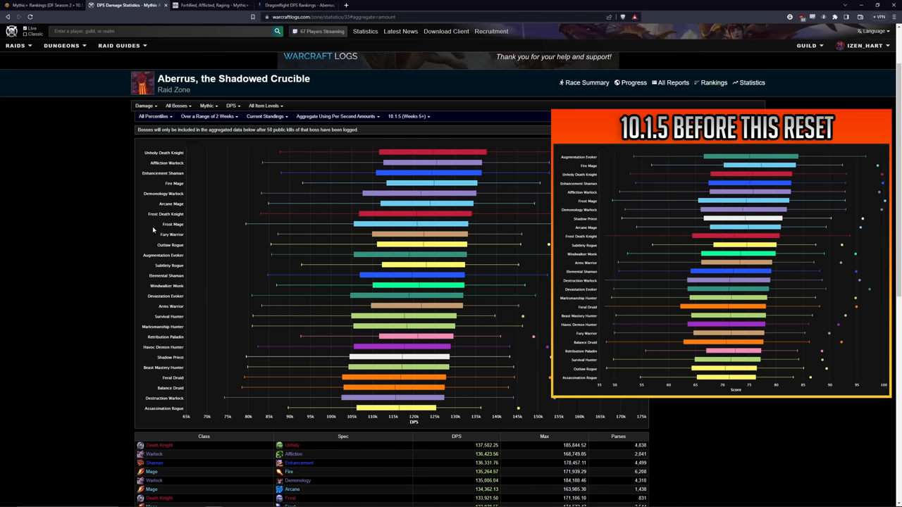
{"action": "mouse_move", "coordinate": [168, 251]}
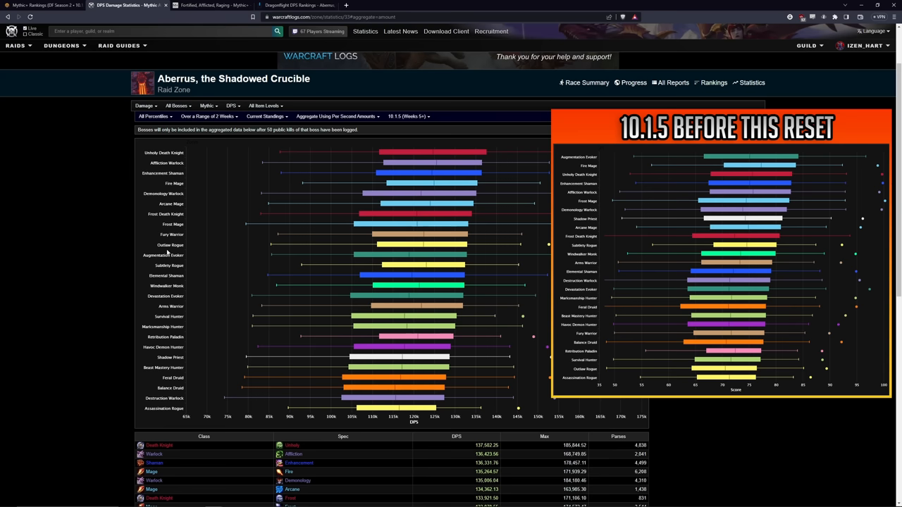
{"action": "mouse_move", "coordinate": [437, 235]}
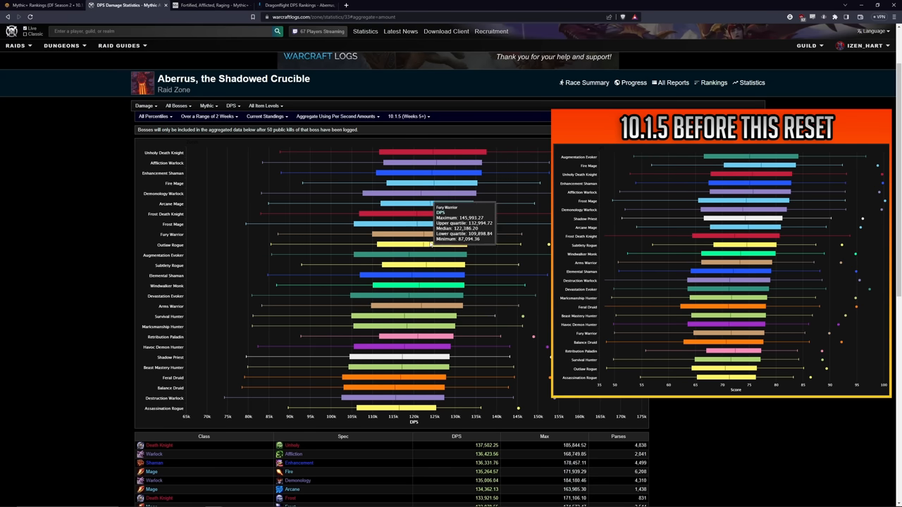
{"action": "mouse_move", "coordinate": [405, 333]}
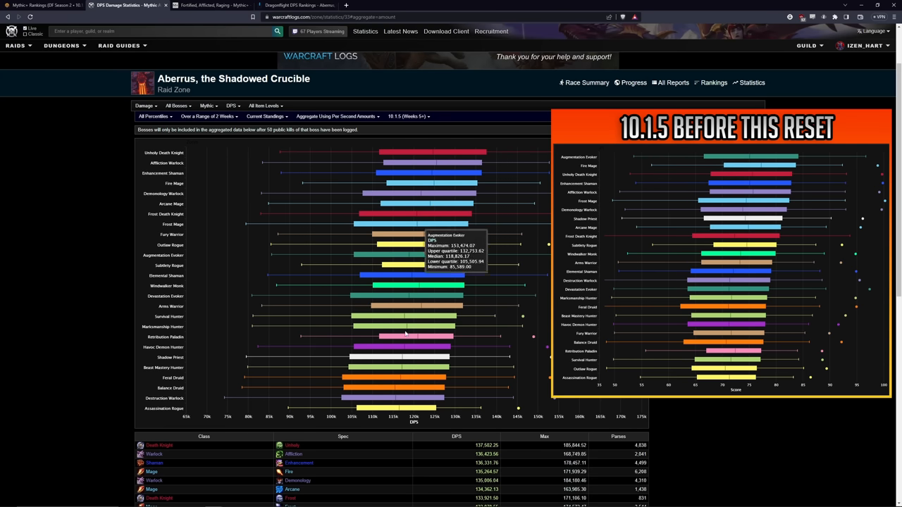
{"action": "mouse_move", "coordinate": [402, 408]}
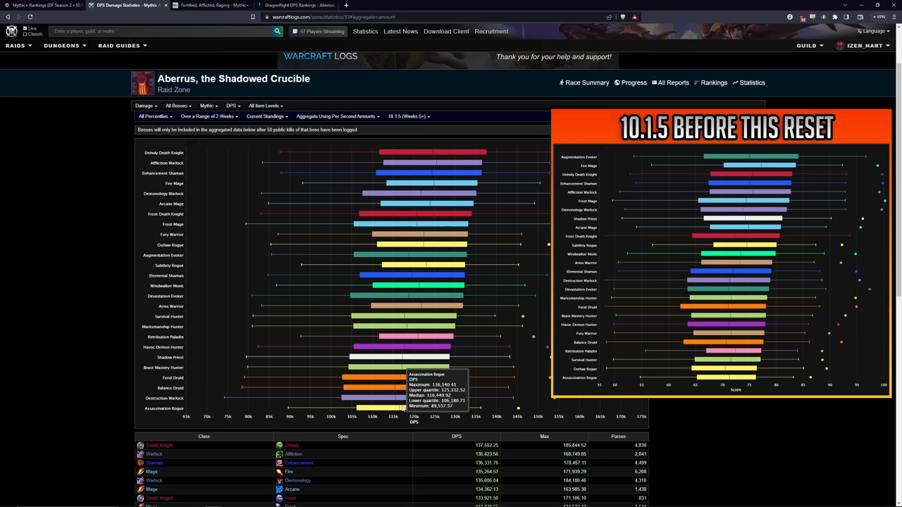
{"action": "mouse_move", "coordinate": [426, 269]}
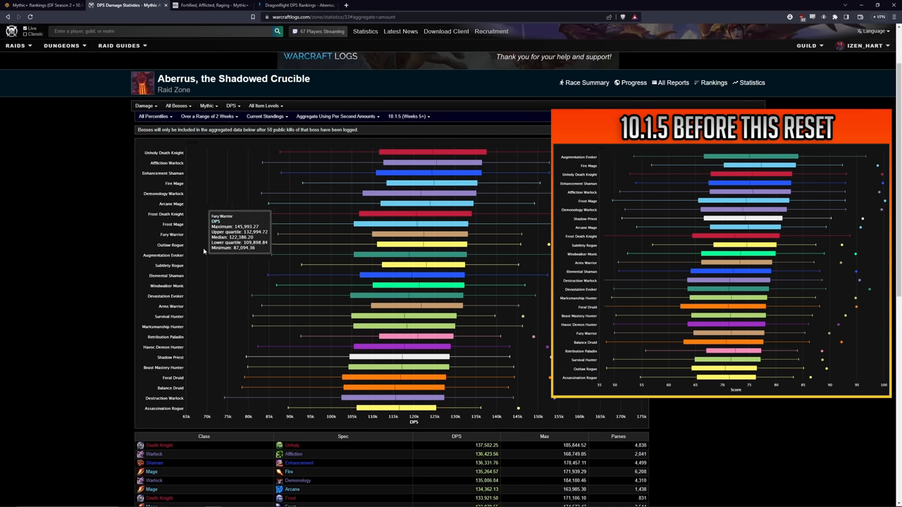
{"action": "mouse_move", "coordinate": [411, 260]}
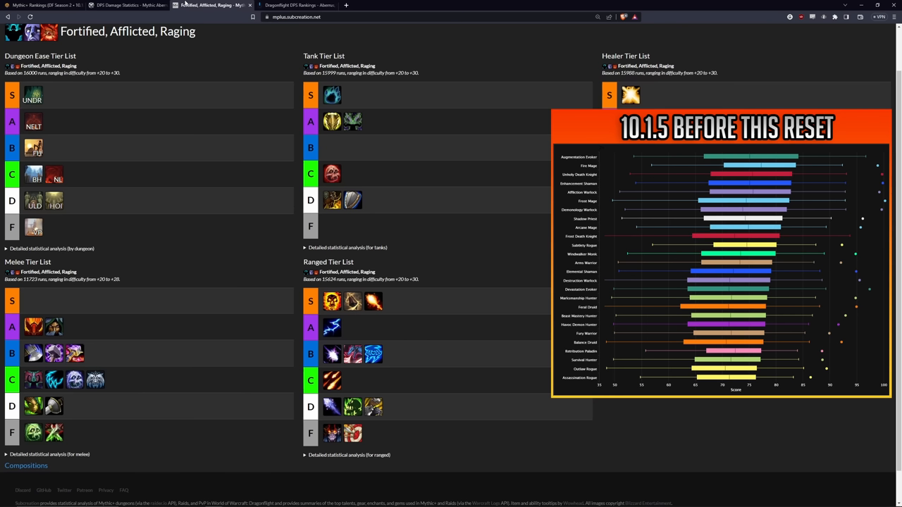
Glance at U.GG's raid DPS tier list, then return to Warcraft Logs DPS statistics
{"action": "left_click", "coordinate": [289, 6]}
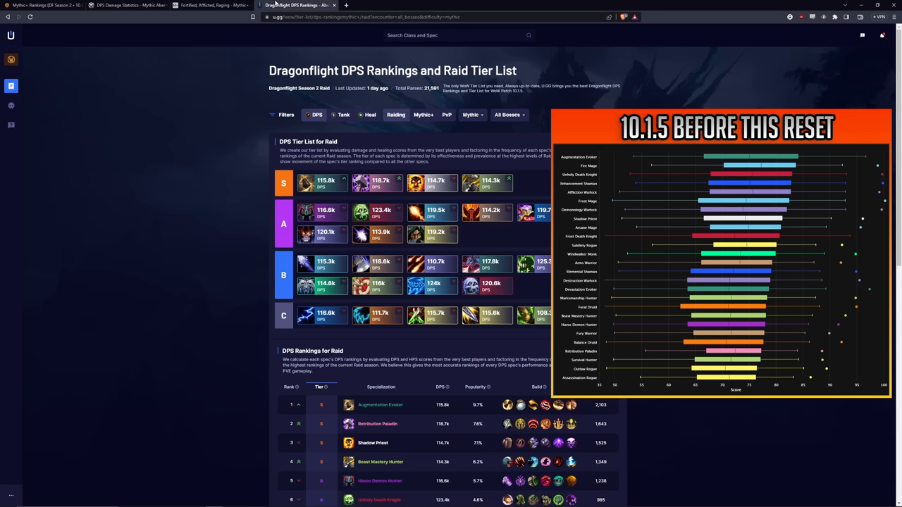
{"action": "left_click", "coordinate": [120, 5]}
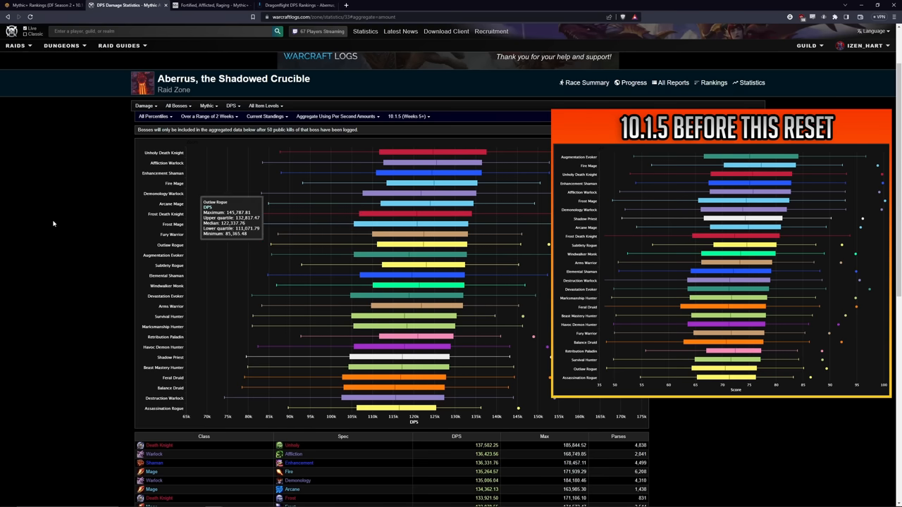
{"action": "mouse_move", "coordinate": [446, 190]}
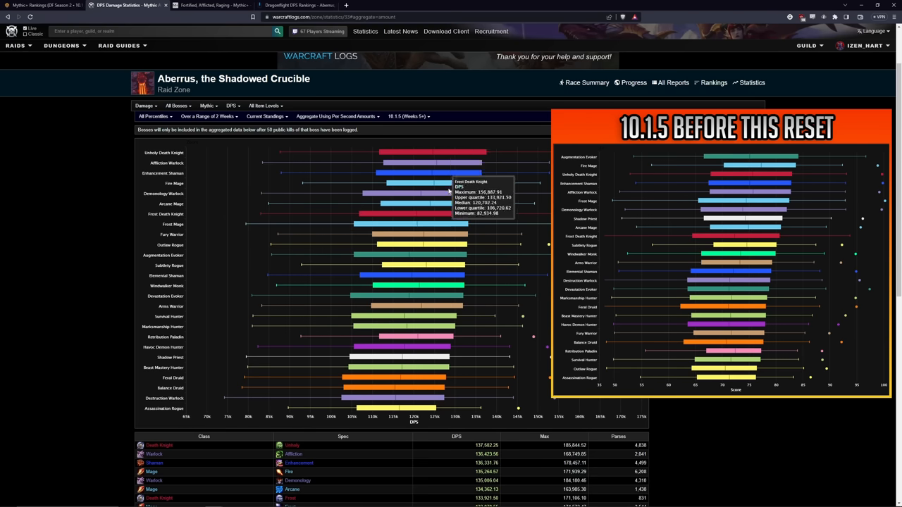
{"action": "mouse_move", "coordinate": [139, 276]}
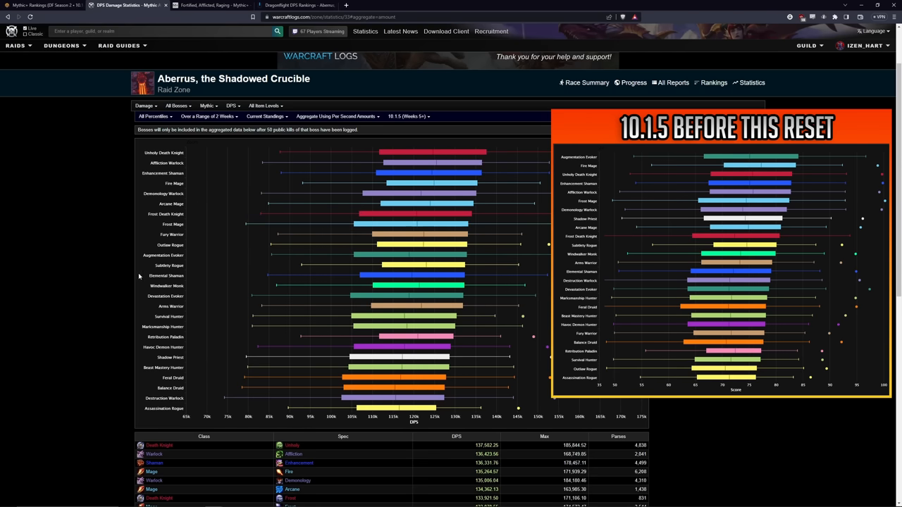
{"action": "mouse_move", "coordinate": [77, 263]}
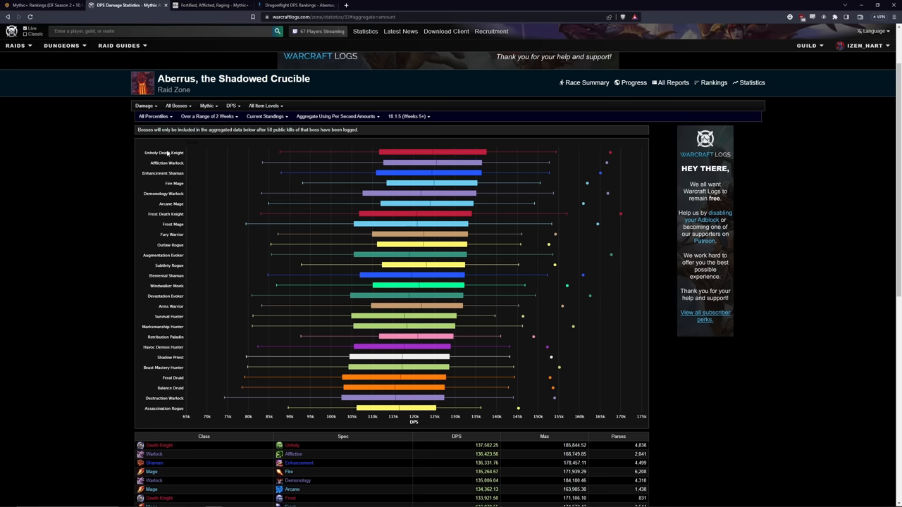
{"action": "mouse_move", "coordinate": [161, 161]}
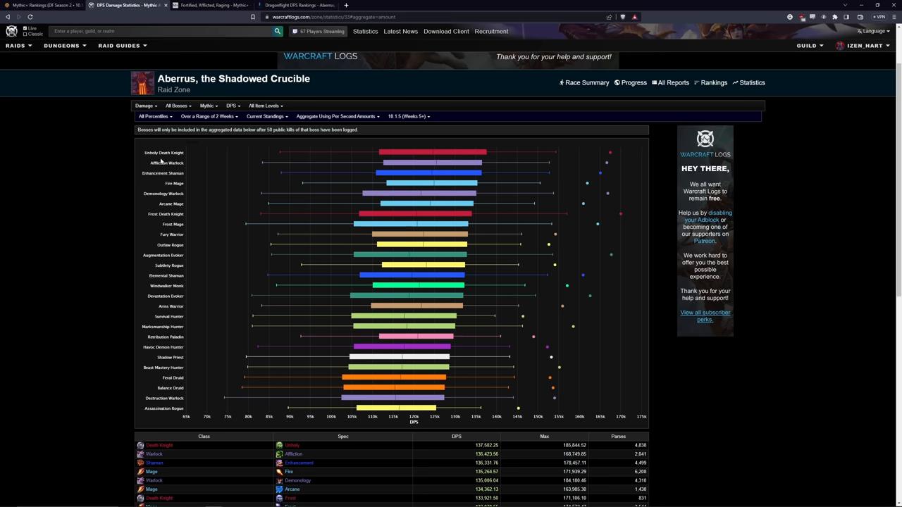
{"action": "mouse_move", "coordinate": [388, 185]}
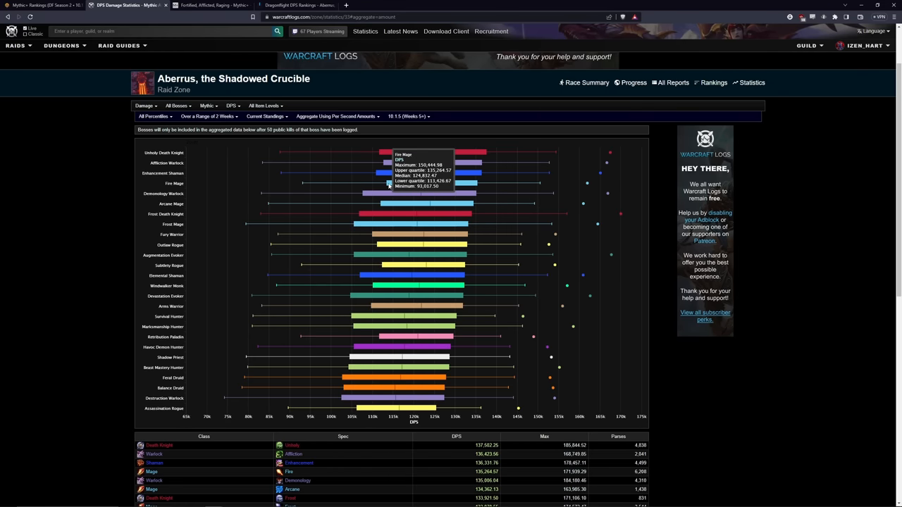
{"action": "mouse_move", "coordinate": [284, 196]}
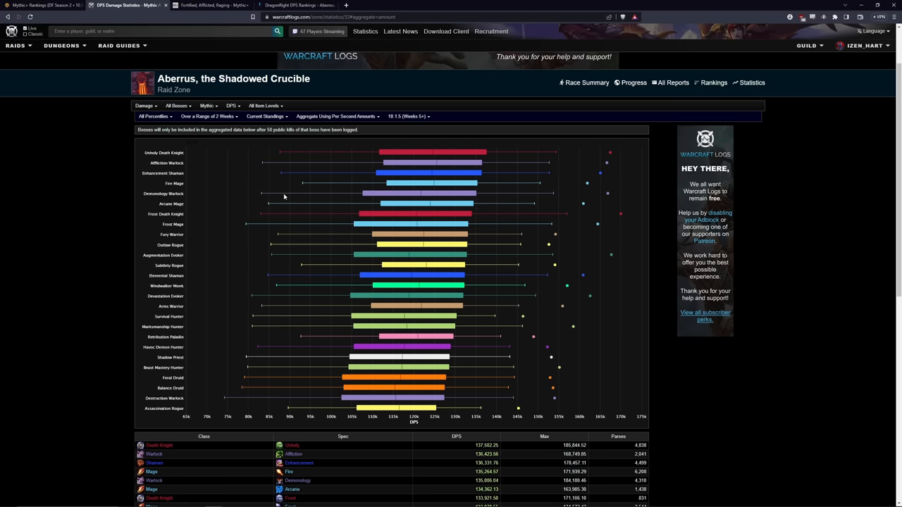
{"action": "mouse_move", "coordinate": [406, 152]}
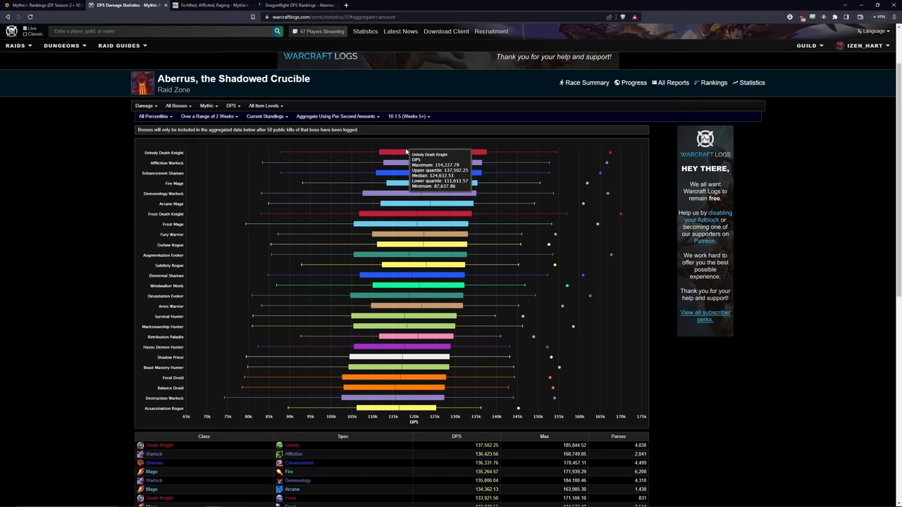
{"action": "mouse_move", "coordinate": [411, 151]}
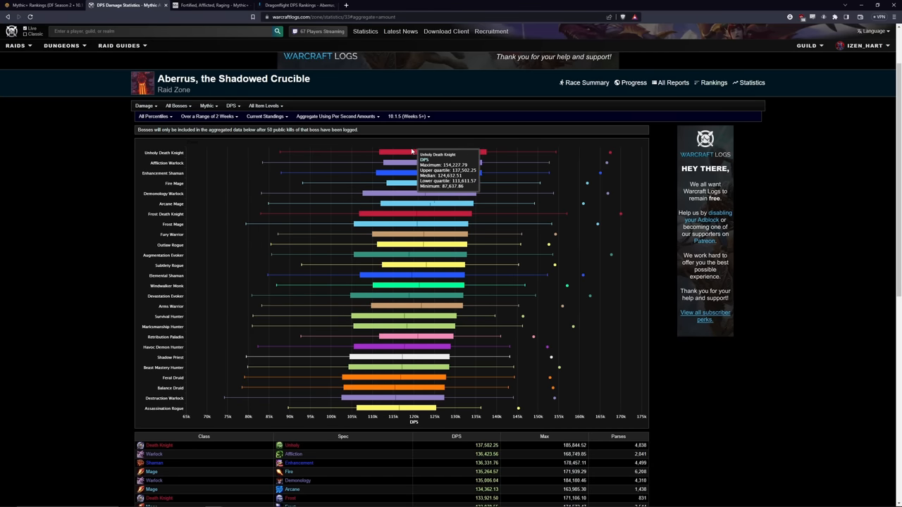
{"action": "mouse_move", "coordinate": [90, 254]}
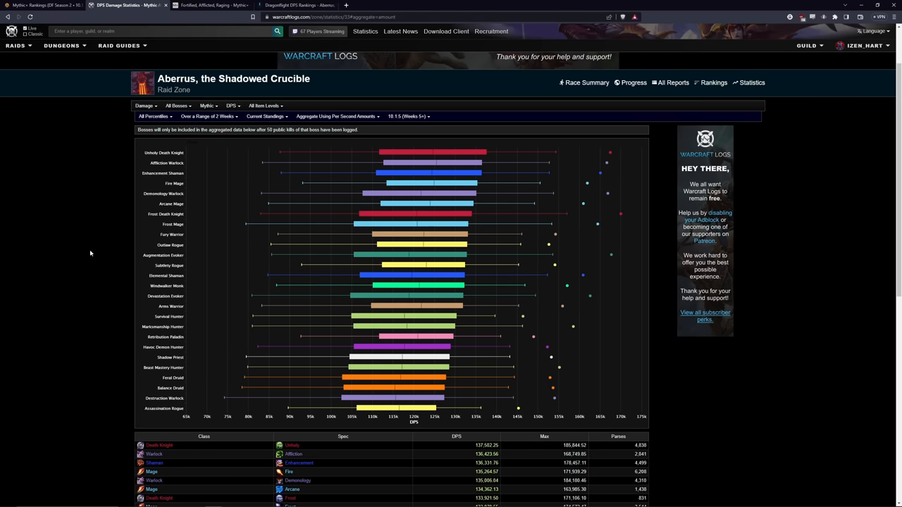
{"action": "mouse_move", "coordinate": [183, 184]}
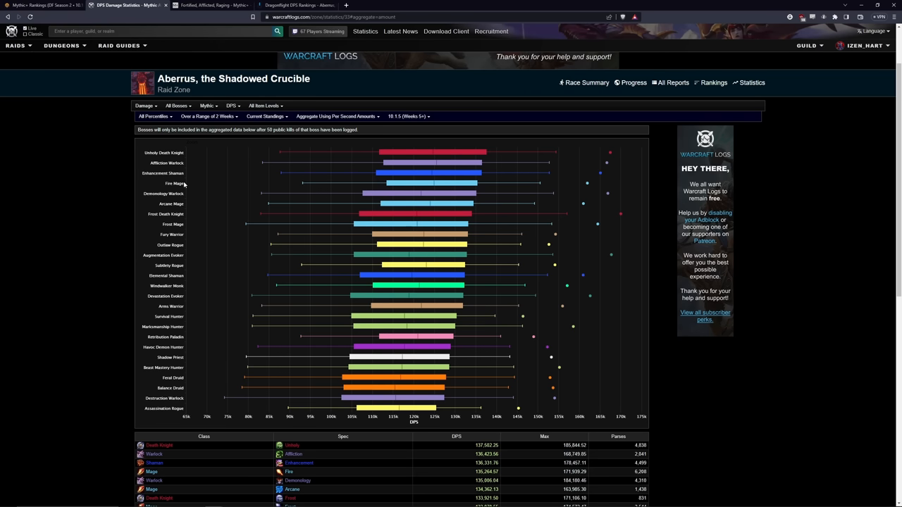
{"action": "mouse_move", "coordinate": [431, 153]}
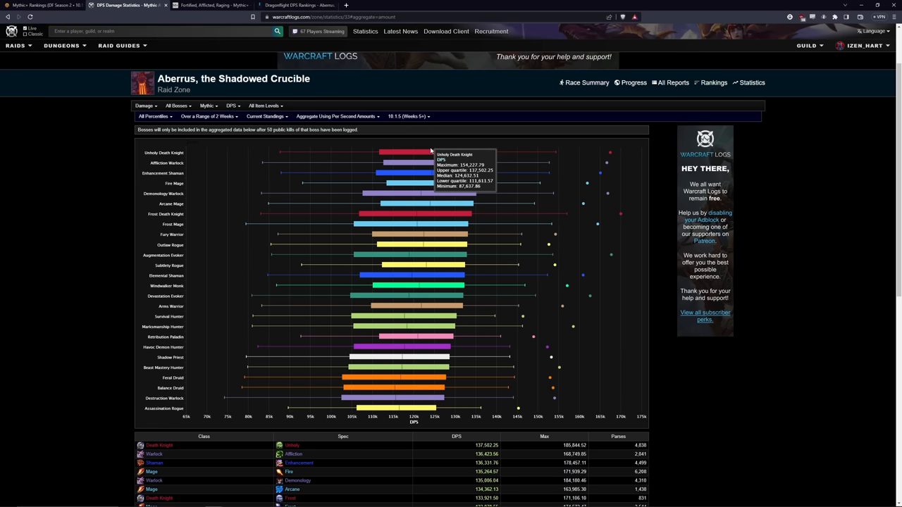
{"action": "mouse_move", "coordinate": [174, 182]}
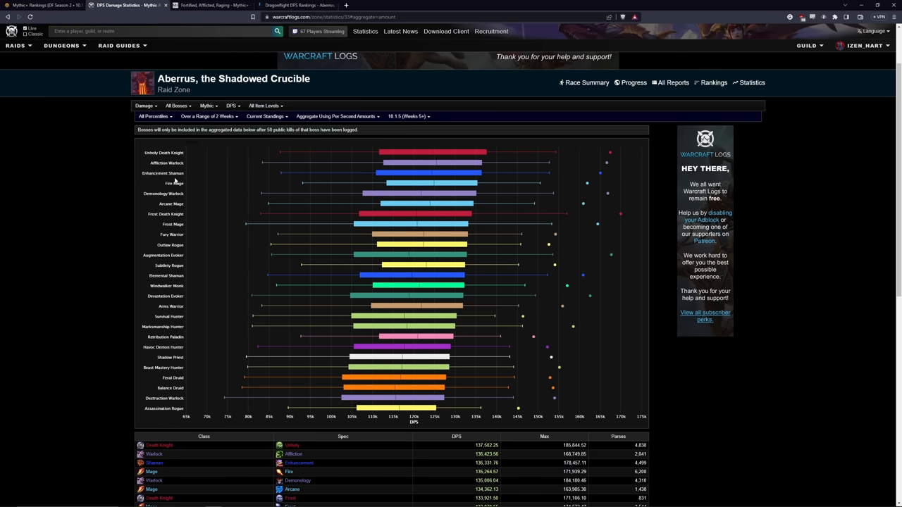
{"action": "mouse_move", "coordinate": [416, 183]}
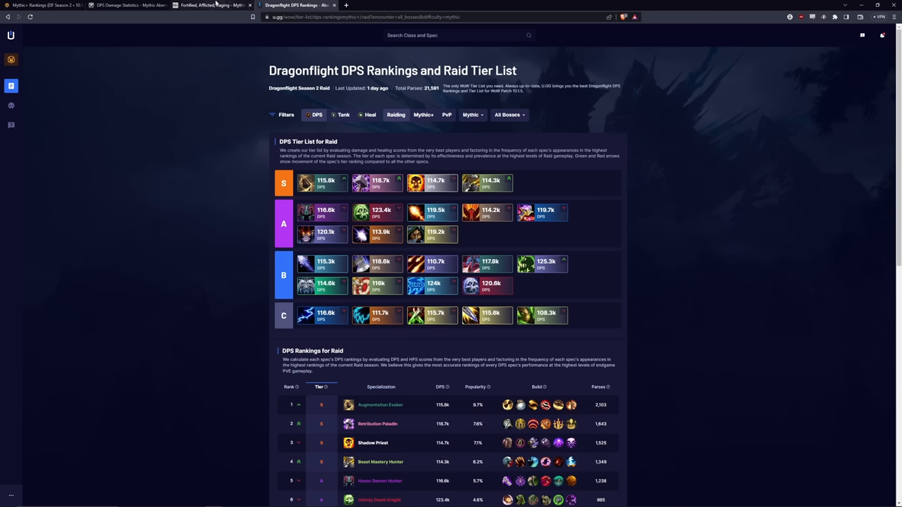
Peek at the Subcreation tier lists, then return to U.GG's Dragonflight DPS rankings
{"action": "left_click", "coordinate": [214, 8]}
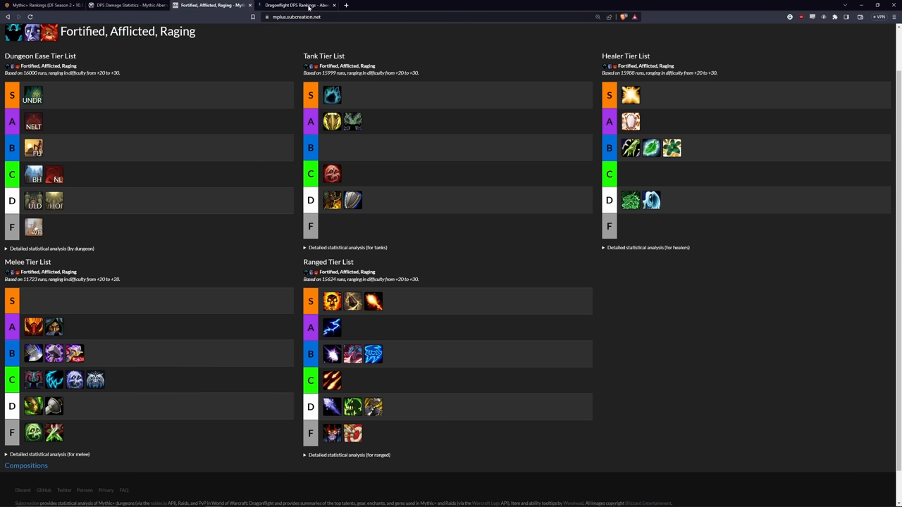
{"action": "left_click", "coordinate": [303, 4]}
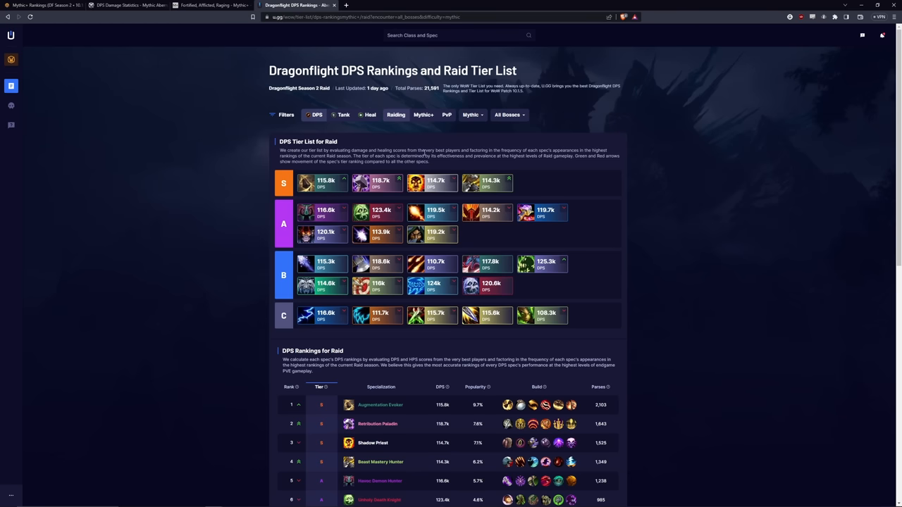
{"action": "mouse_move", "coordinate": [423, 119]}
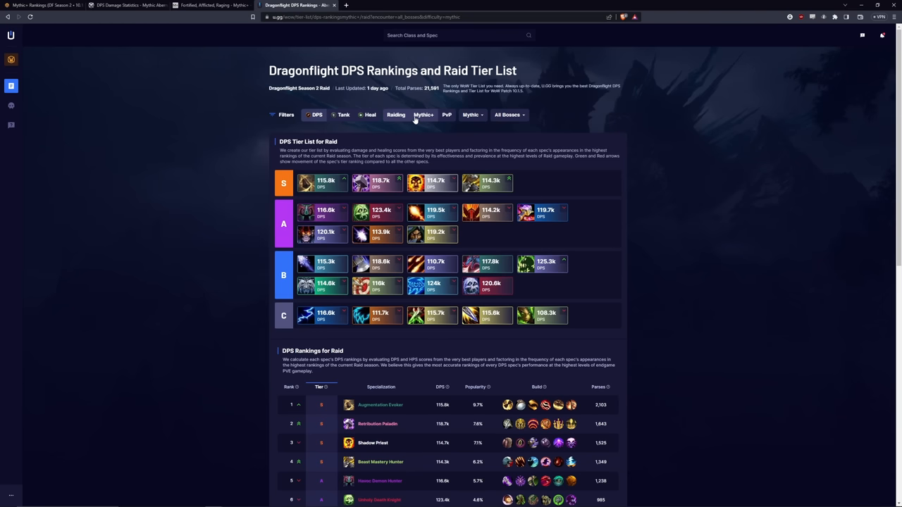
Switch U.GG's DPS tier list to Mythic+, then return to the Warcraft Logs Aberrus chart
{"action": "left_click", "coordinate": [425, 115]}
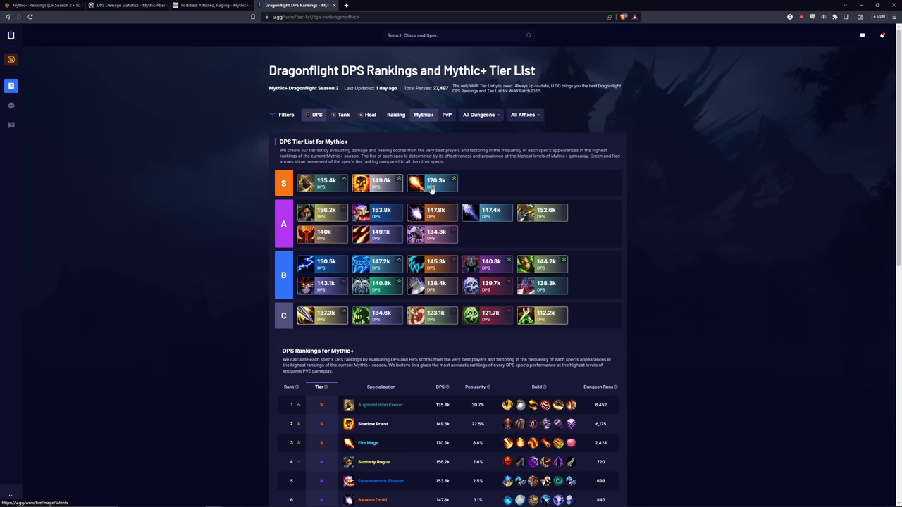
{"action": "mouse_move", "coordinate": [435, 186]}
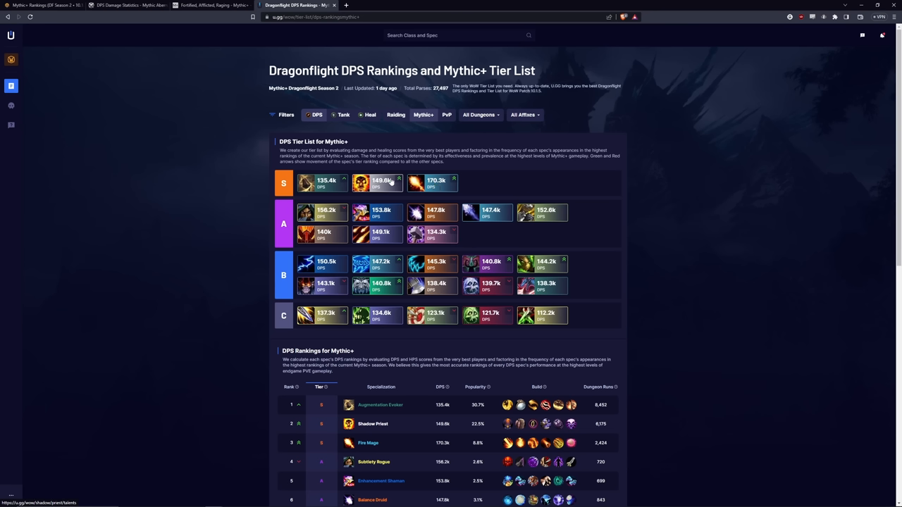
{"action": "mouse_move", "coordinate": [376, 186]}
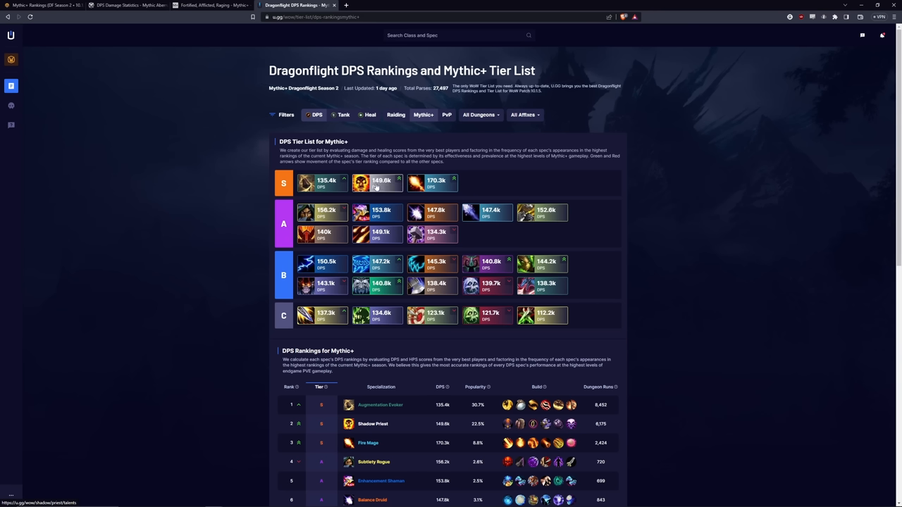
{"action": "mouse_move", "coordinate": [372, 253]}
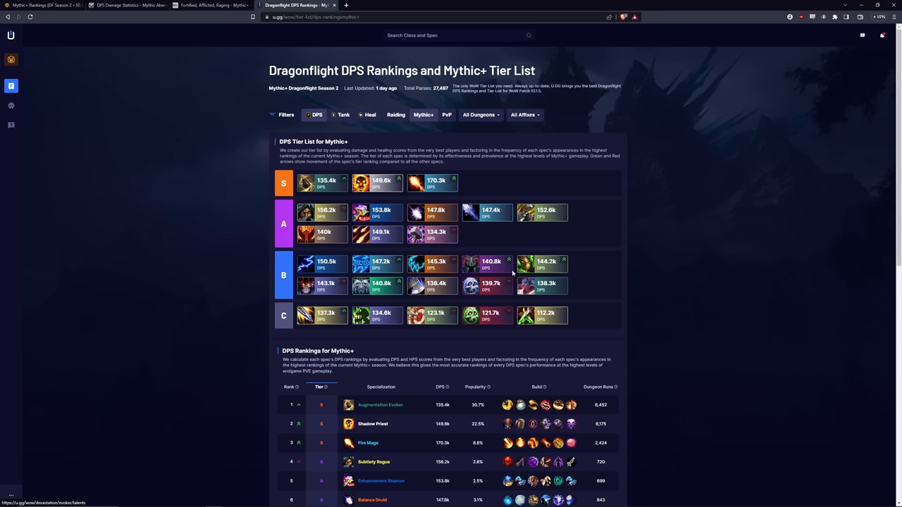
{"action": "mouse_move", "coordinate": [148, 293]}
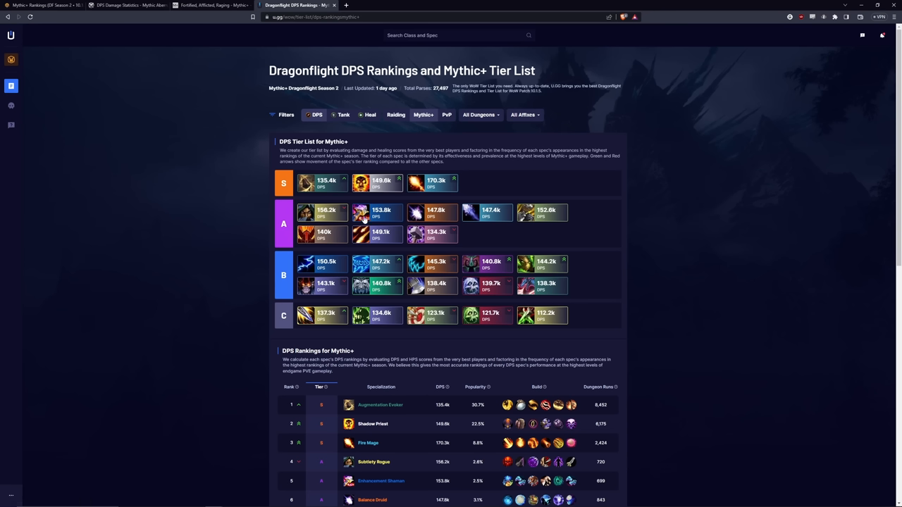
{"action": "mouse_move", "coordinate": [537, 212]}
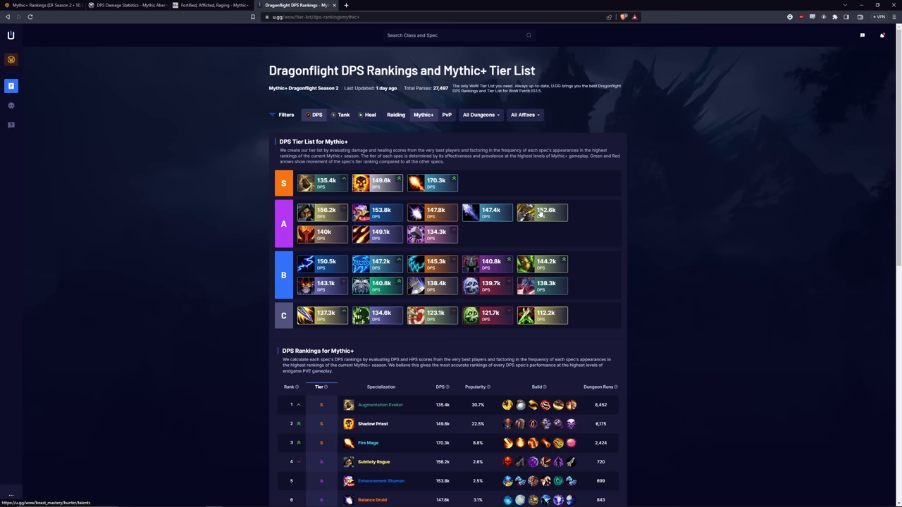
{"action": "mouse_move", "coordinate": [533, 222]}
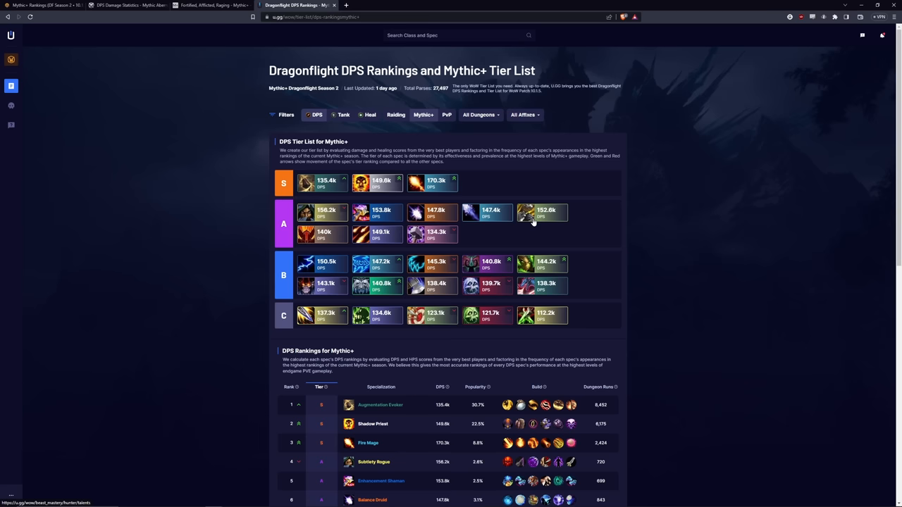
{"action": "left_click", "coordinate": [123, 6]}
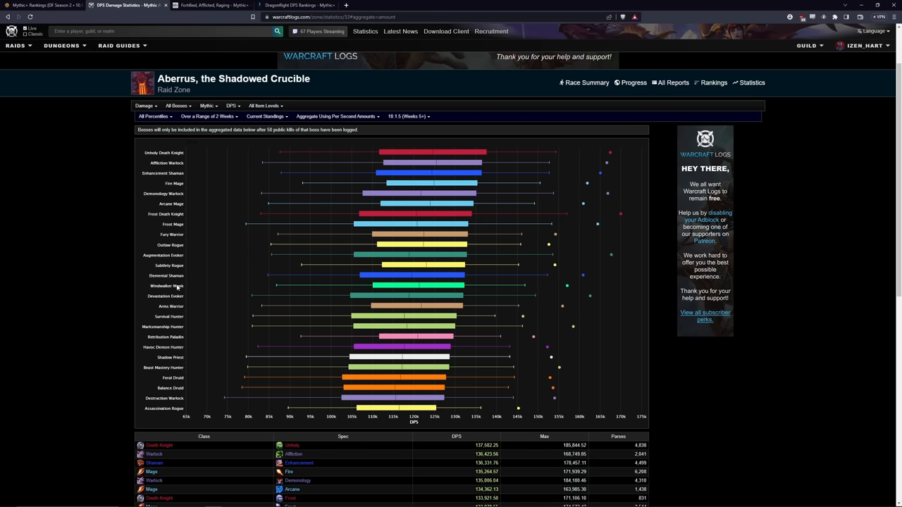
{"action": "mouse_move", "coordinate": [194, 427]}
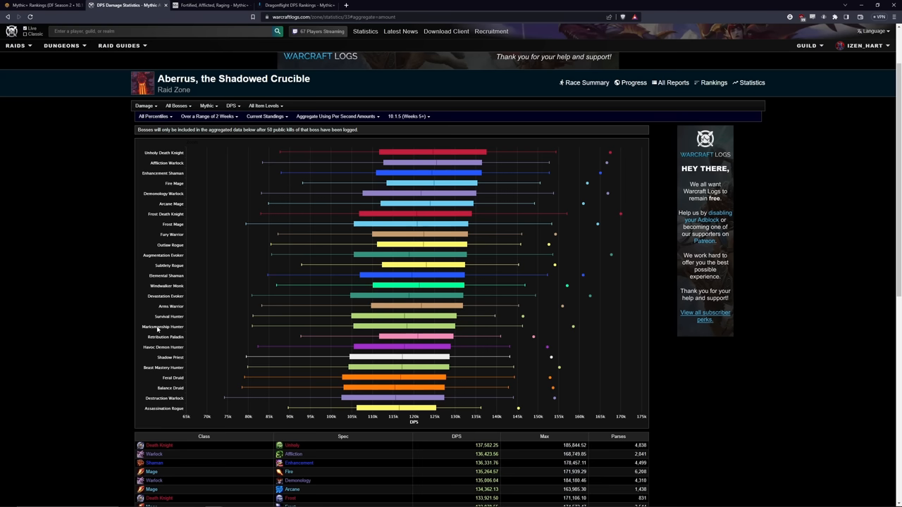
{"action": "mouse_move", "coordinate": [71, 361]}
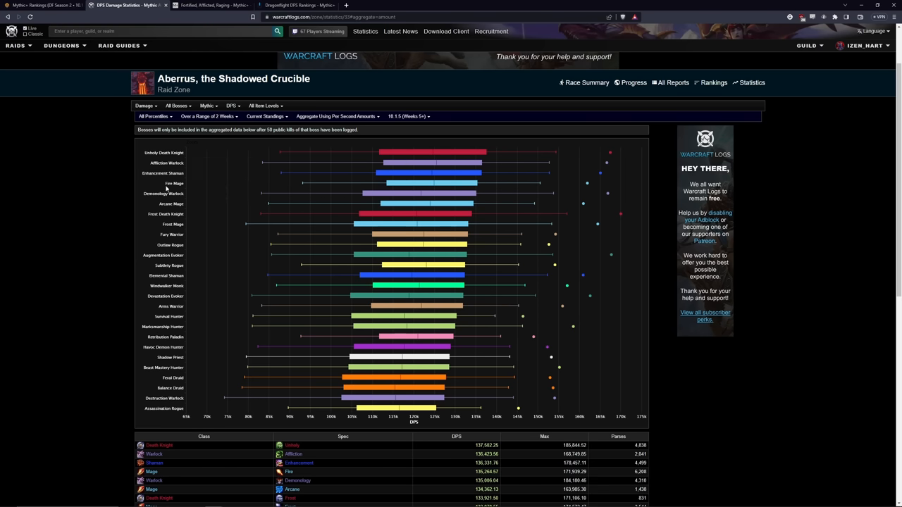
{"action": "mouse_move", "coordinate": [172, 256]}
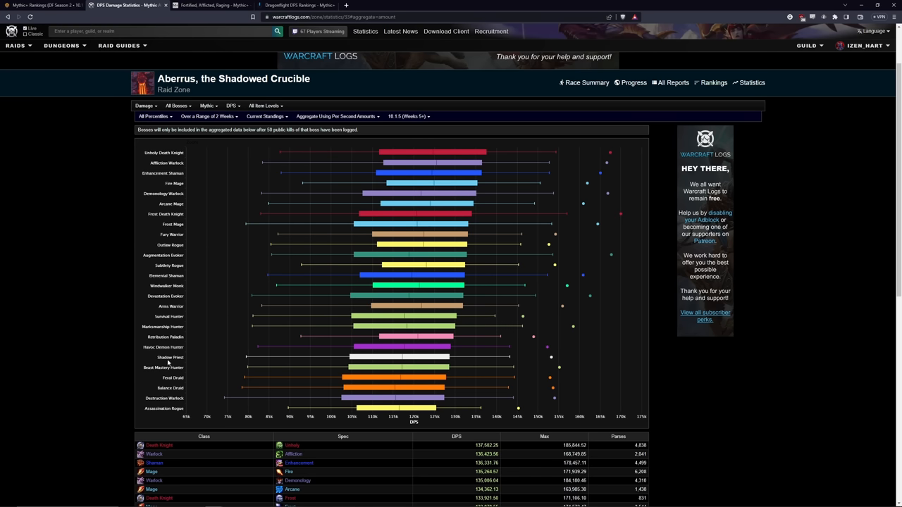
{"action": "mouse_move", "coordinate": [161, 264]}
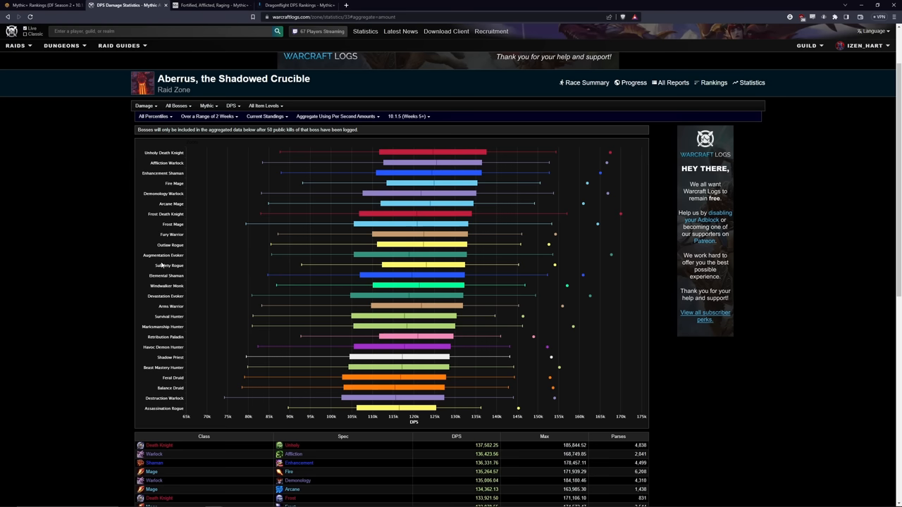
Switch the Aberrus chart to Healing and view 10.1.5 Weeks 1–4, then Weeks 5+
{"action": "left_click", "coordinate": [145, 106]}
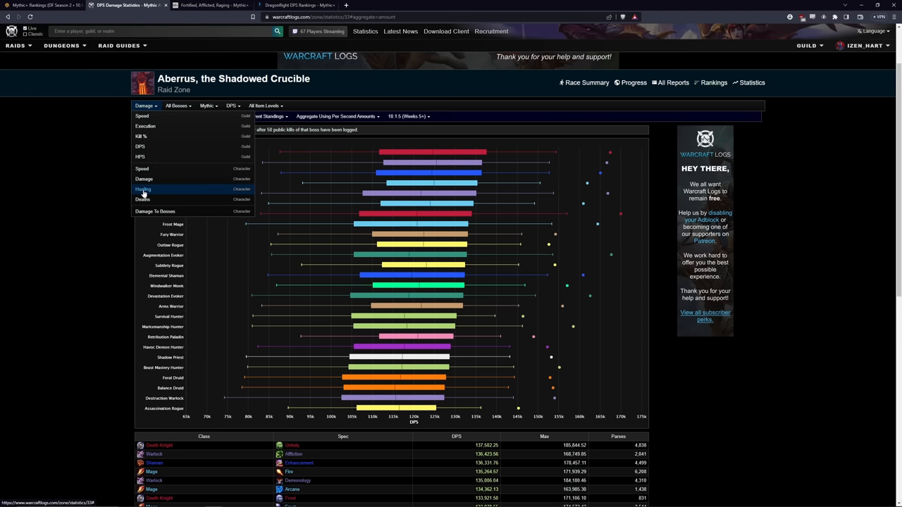
{"action": "left_click", "coordinate": [143, 189]}
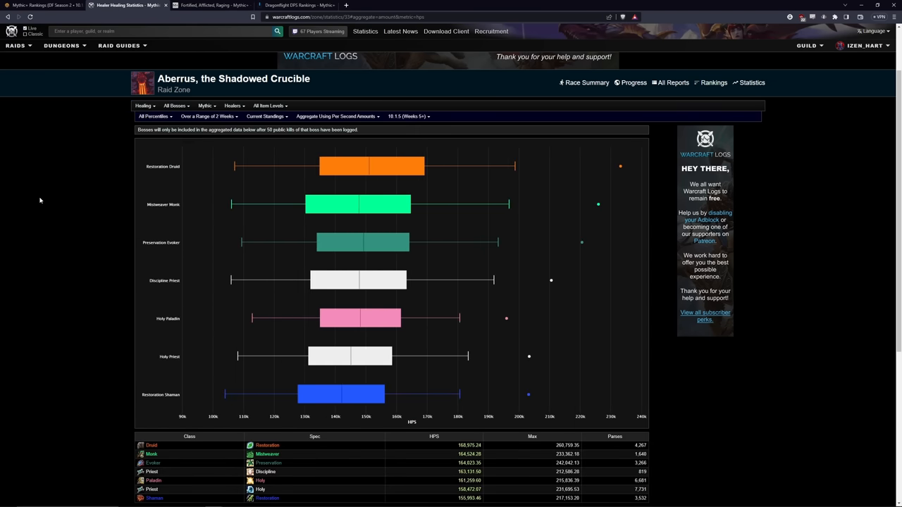
{"action": "mouse_move", "coordinate": [71, 313]}
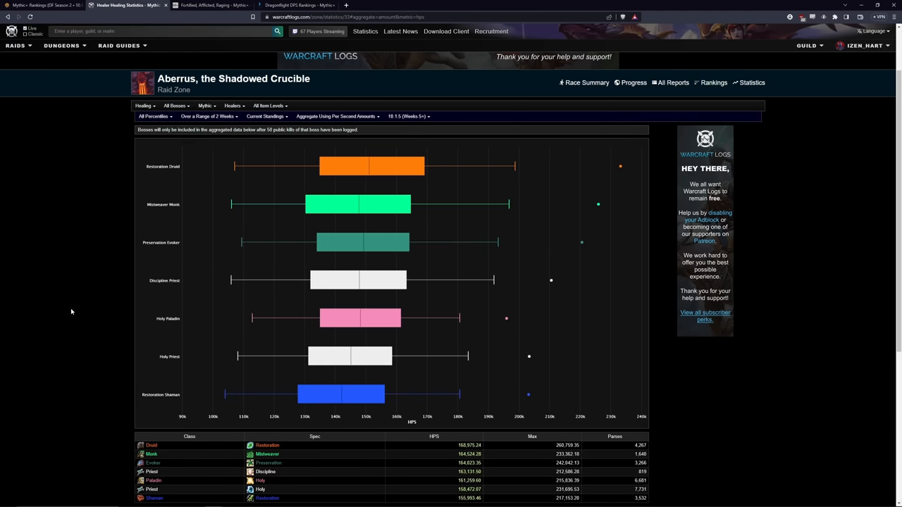
{"action": "mouse_move", "coordinate": [359, 323]}
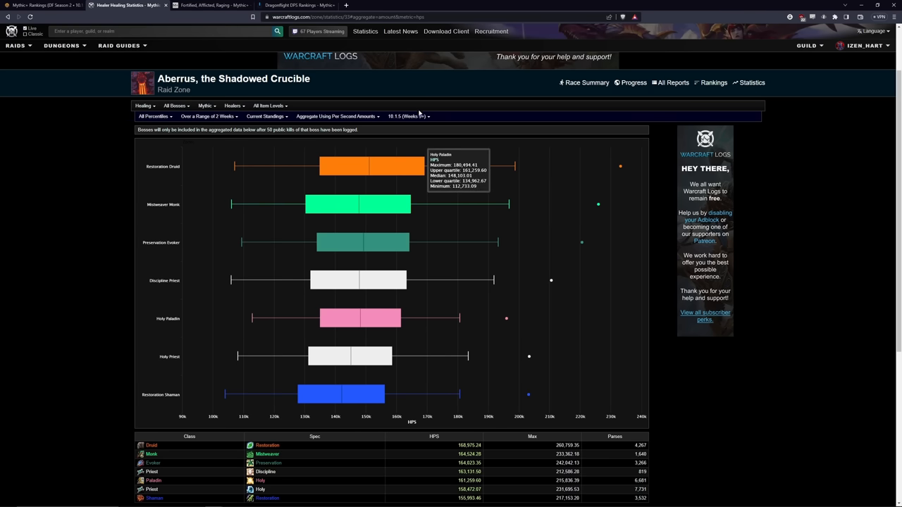
{"action": "left_click", "coordinate": [407, 116]}
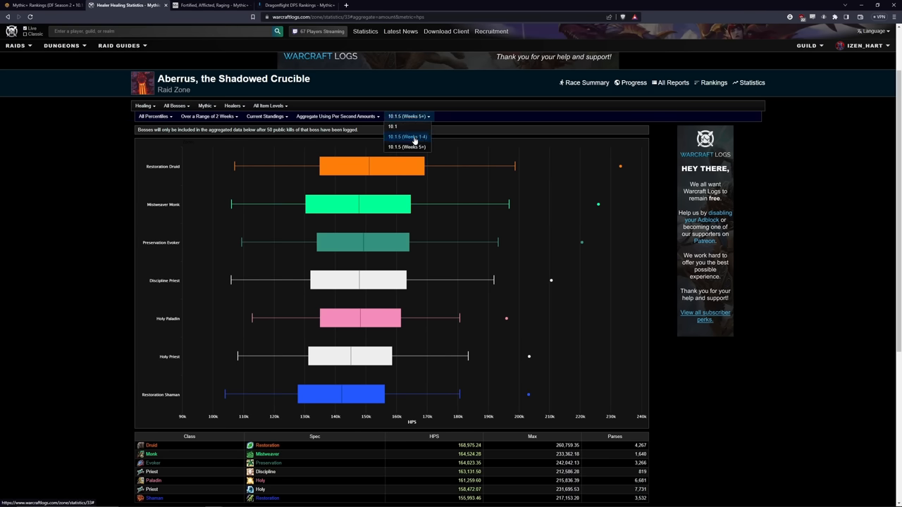
{"action": "left_click", "coordinate": [408, 137]}
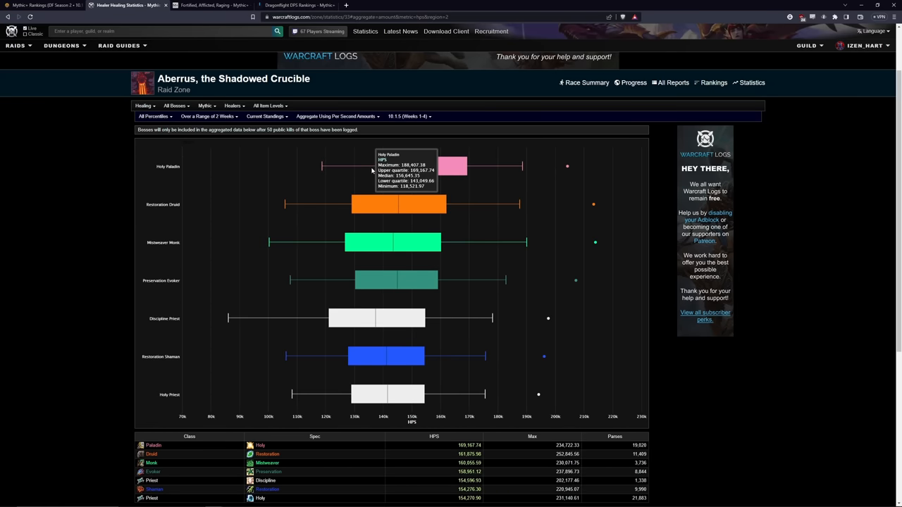
{"action": "left_click", "coordinate": [409, 116]}
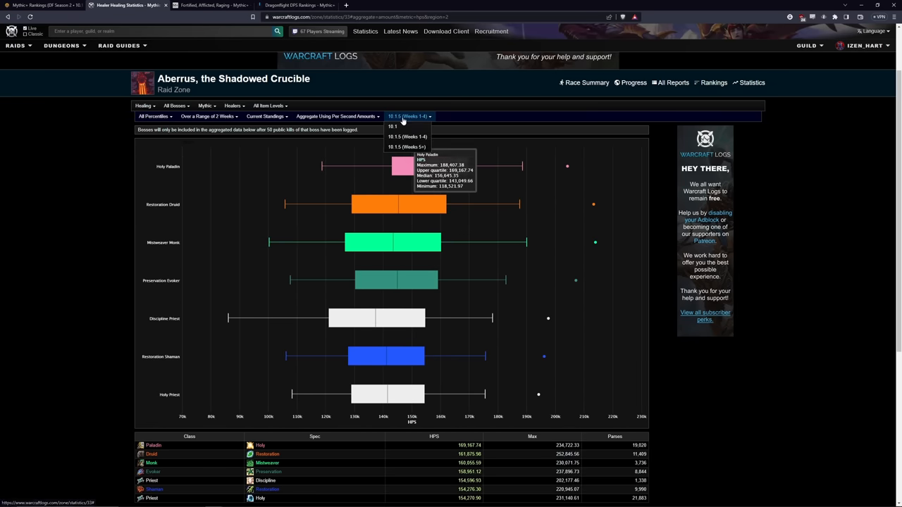
{"action": "mouse_move", "coordinate": [407, 147]}
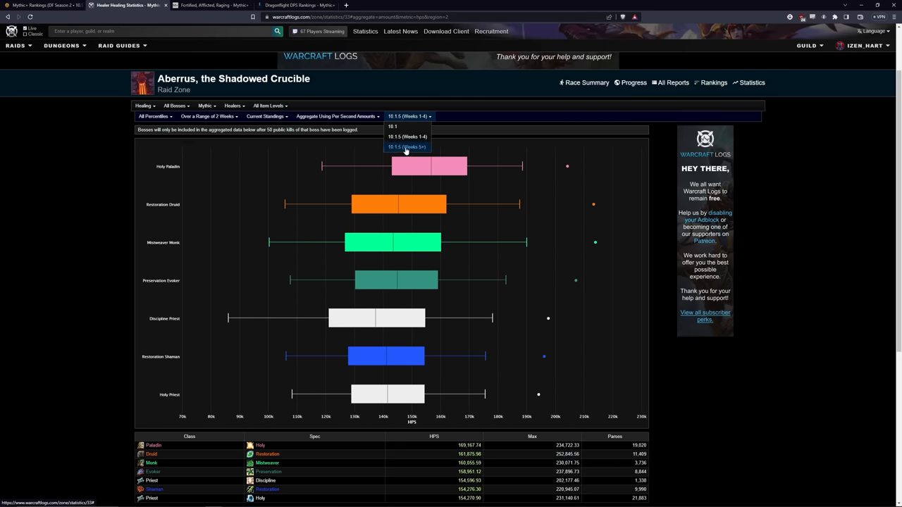
{"action": "left_click", "coordinate": [407, 147]}
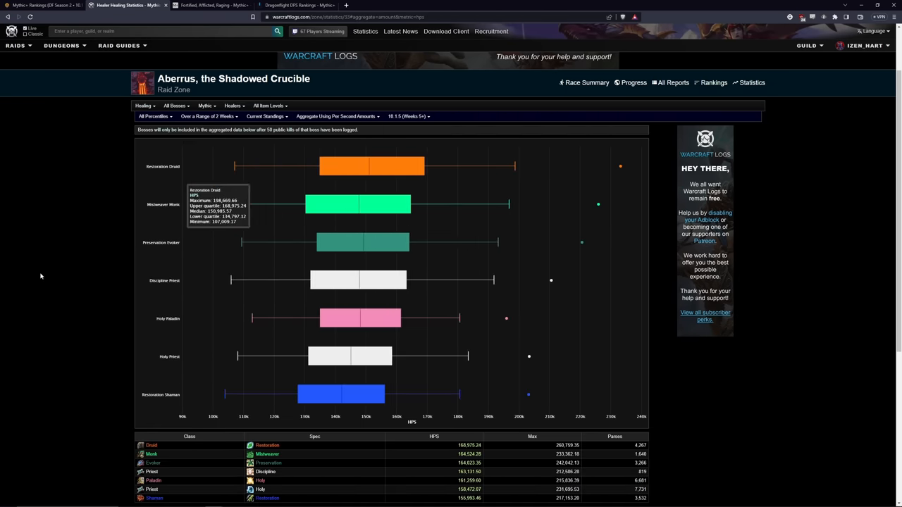
{"action": "mouse_move", "coordinate": [40, 275]}
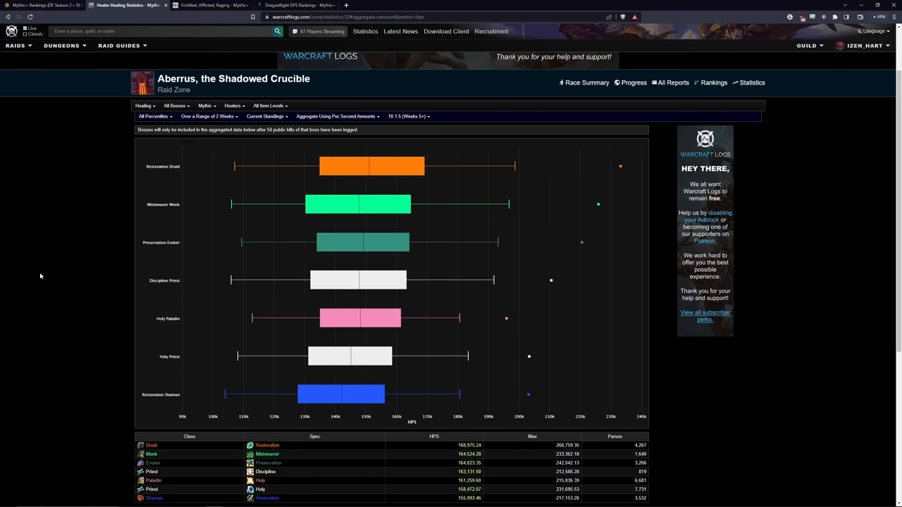
{"action": "mouse_move", "coordinate": [364, 167]}
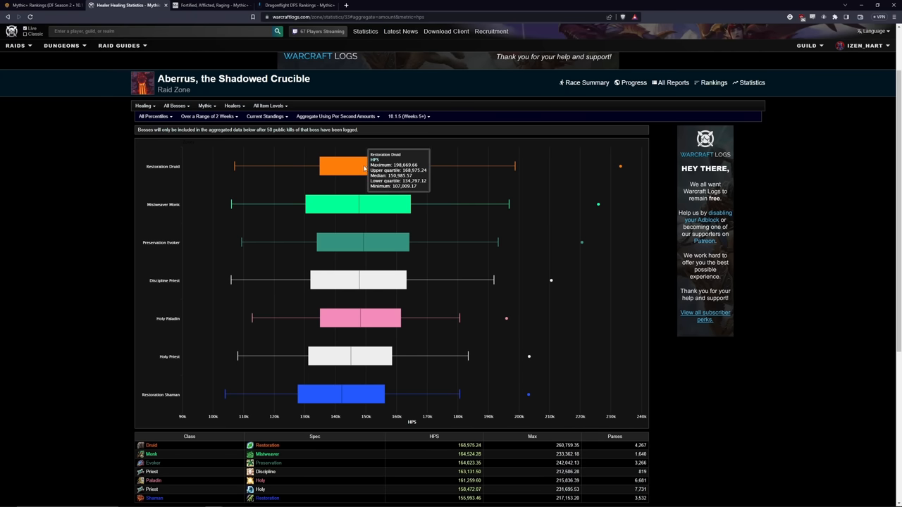
{"action": "mouse_move", "coordinate": [367, 248]}
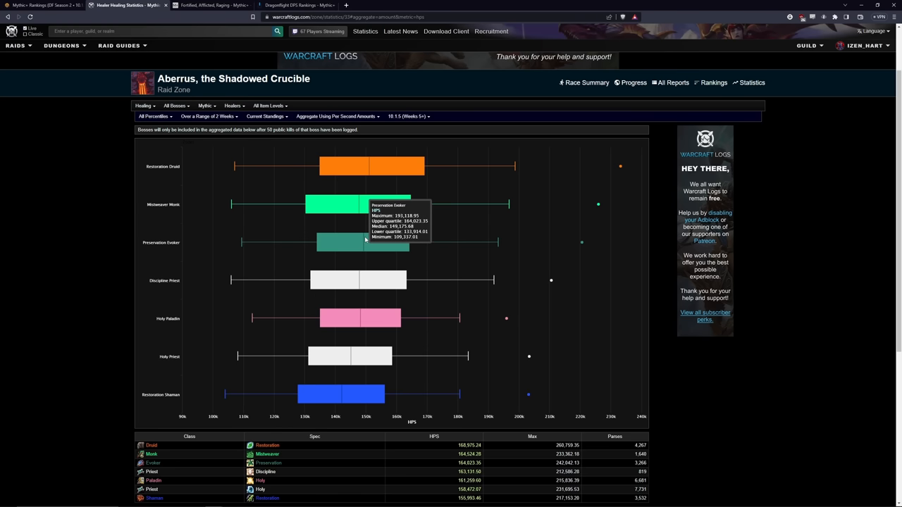
{"action": "mouse_move", "coordinate": [366, 322]}
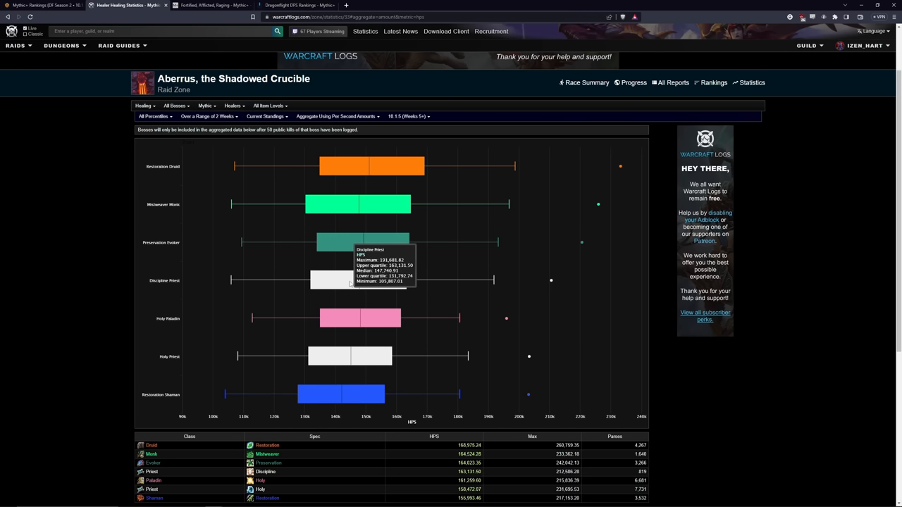
{"action": "mouse_move", "coordinate": [168, 357]}
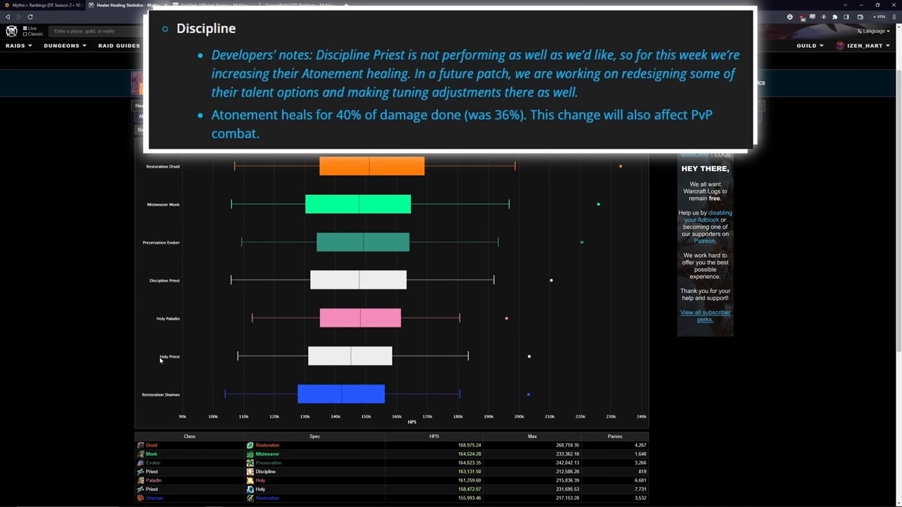
{"action": "mouse_move", "coordinate": [150, 287]}
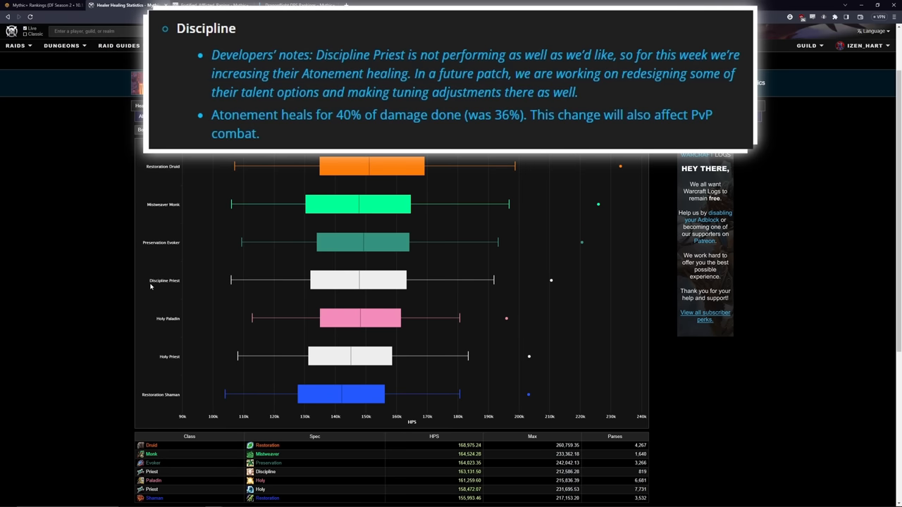
{"action": "mouse_move", "coordinate": [379, 285]}
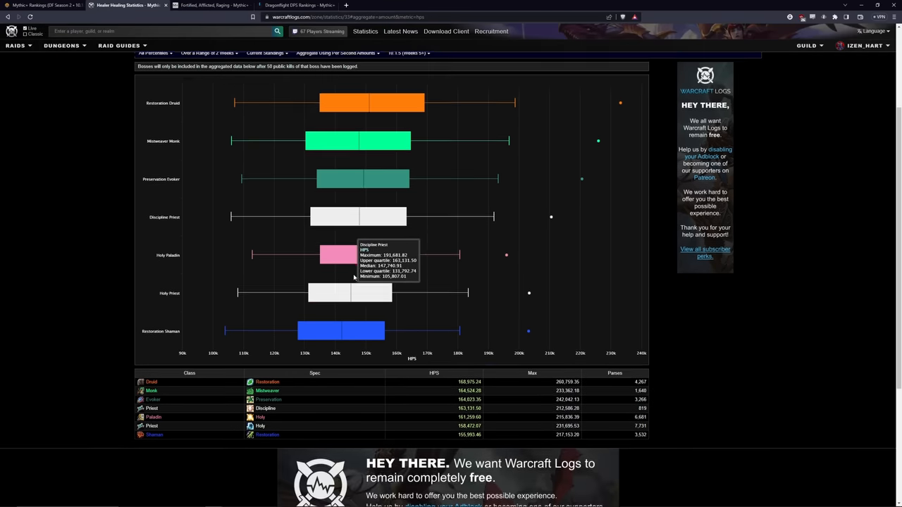
Scroll the healer spec table, then switch to Raider.IO's ranged DPS popularity chart
{"action": "scroll", "scroll_direction": "down", "scroll_amount": 3}
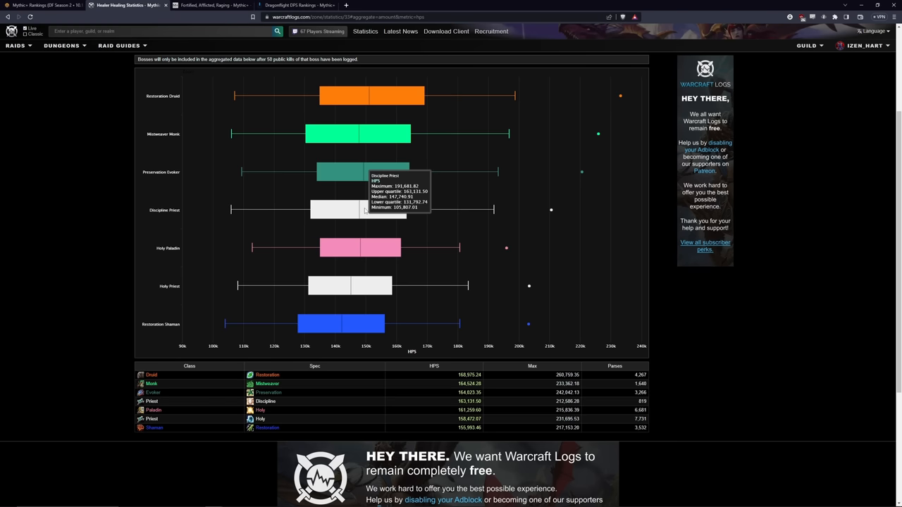
{"action": "mouse_move", "coordinate": [599, 366]}
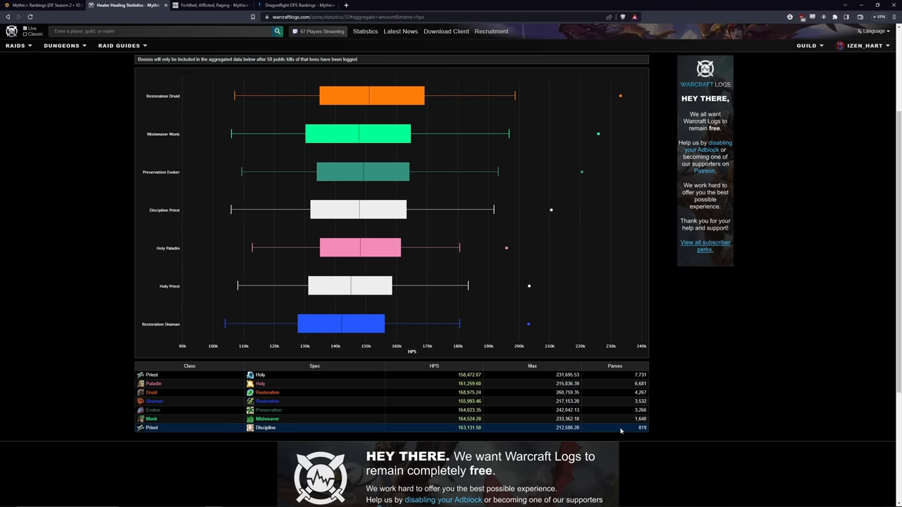
{"action": "mouse_move", "coordinate": [352, 227]}
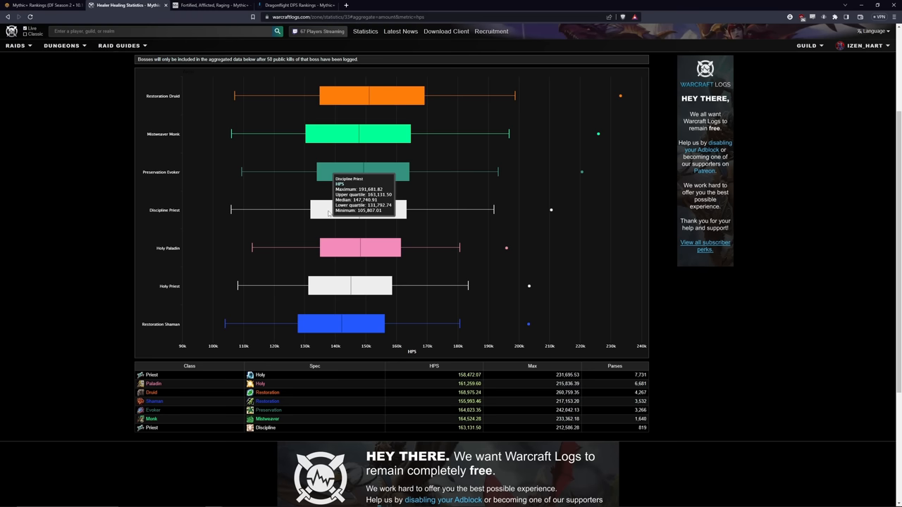
{"action": "mouse_move", "coordinate": [71, 295]}
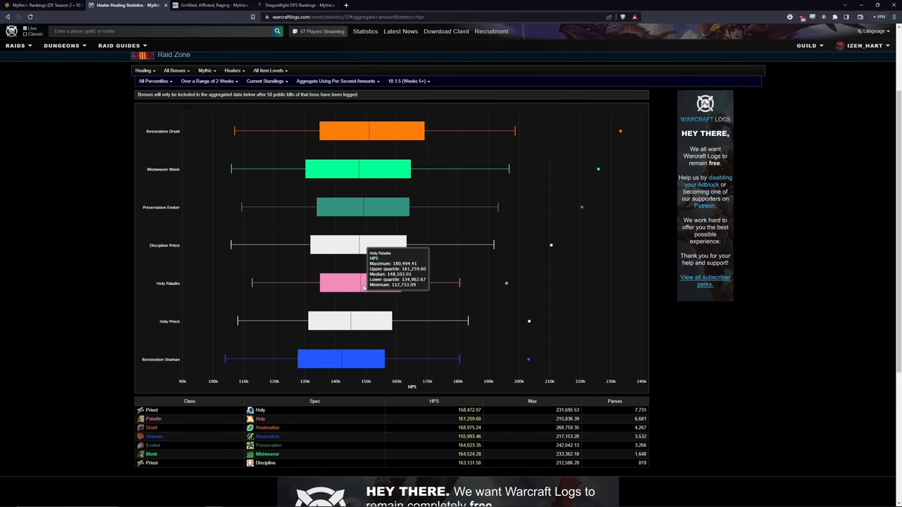
{"action": "mouse_move", "coordinate": [358, 286]}
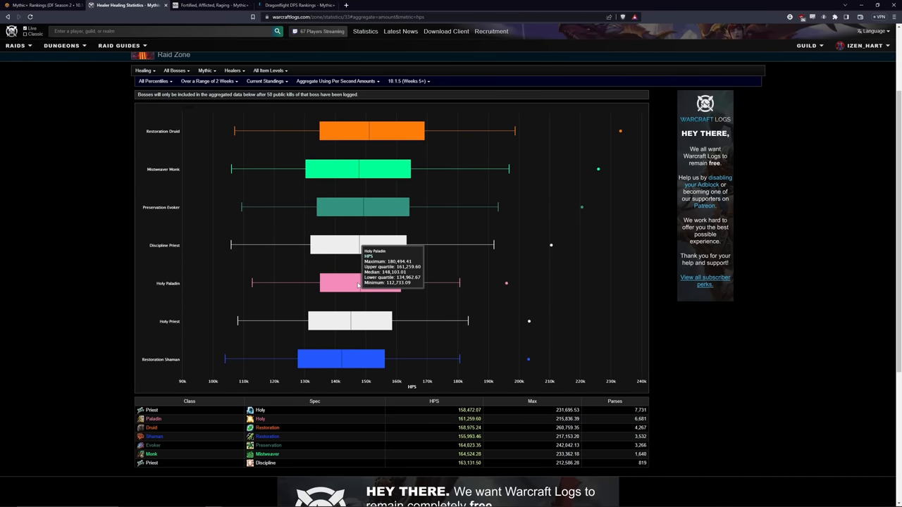
{"action": "mouse_move", "coordinate": [352, 131]}
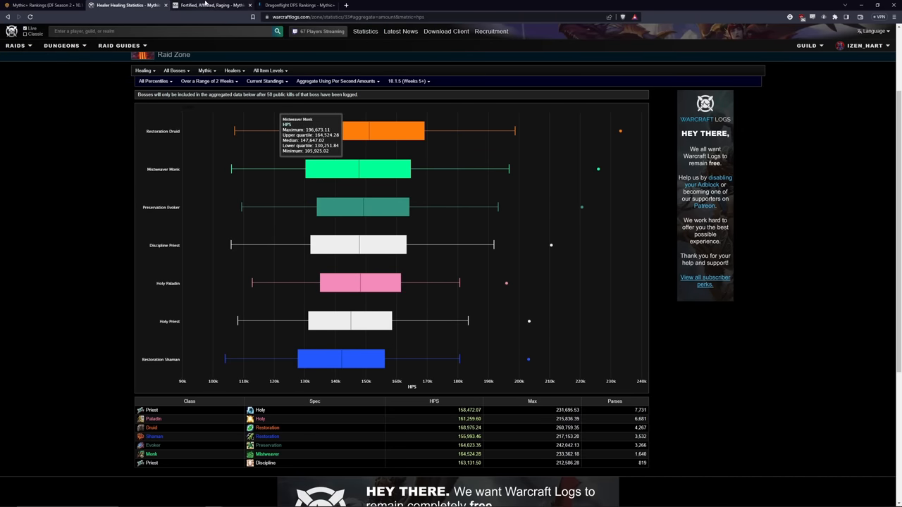
{"action": "left_click", "coordinate": [205, 9]}
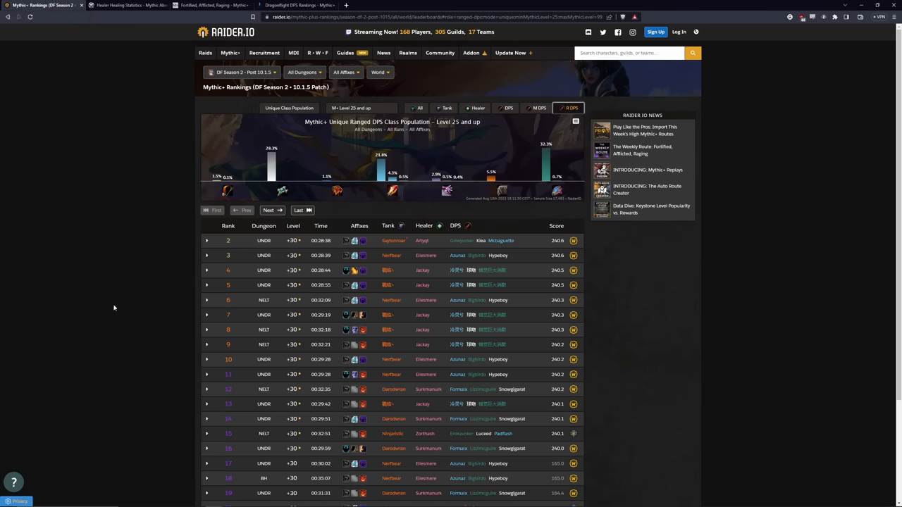
Compare Raider.IO Season 2 rankings before and after 10.1.5, then return to Warcraft Logs
{"action": "scroll", "scroll_direction": "down", "scroll_amount": 3}
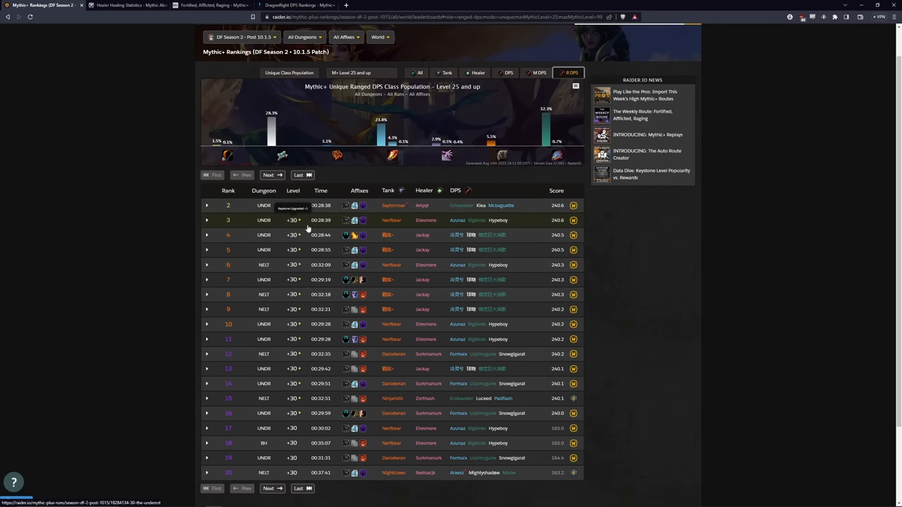
{"action": "mouse_move", "coordinate": [288, 235]}
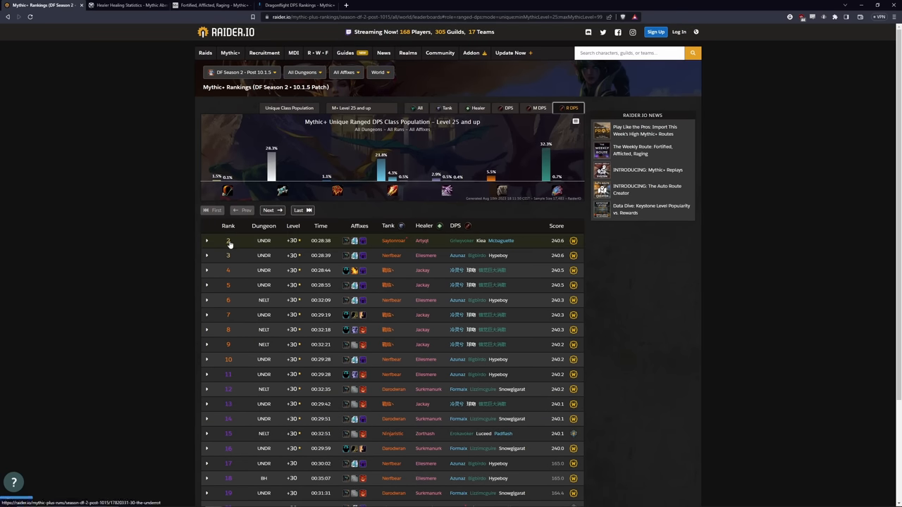
{"action": "left_click", "coordinate": [243, 72]}
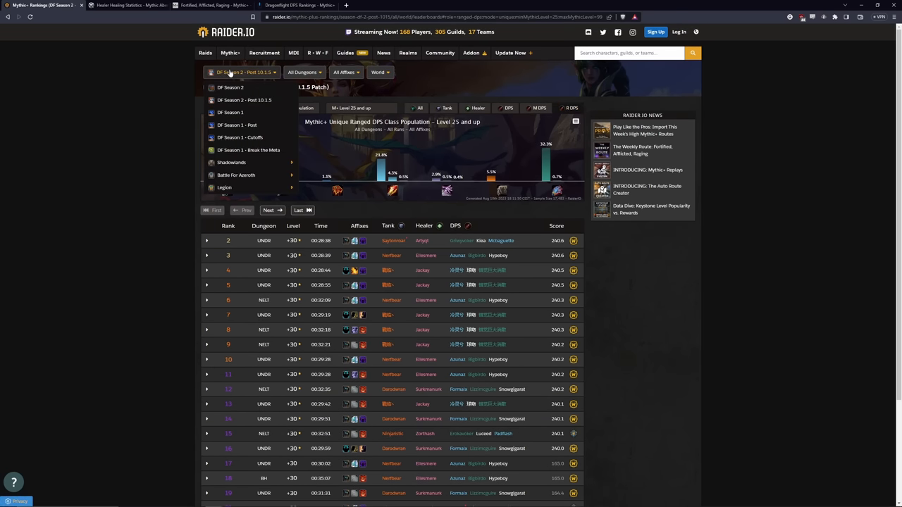
{"action": "left_click", "coordinate": [229, 87]}
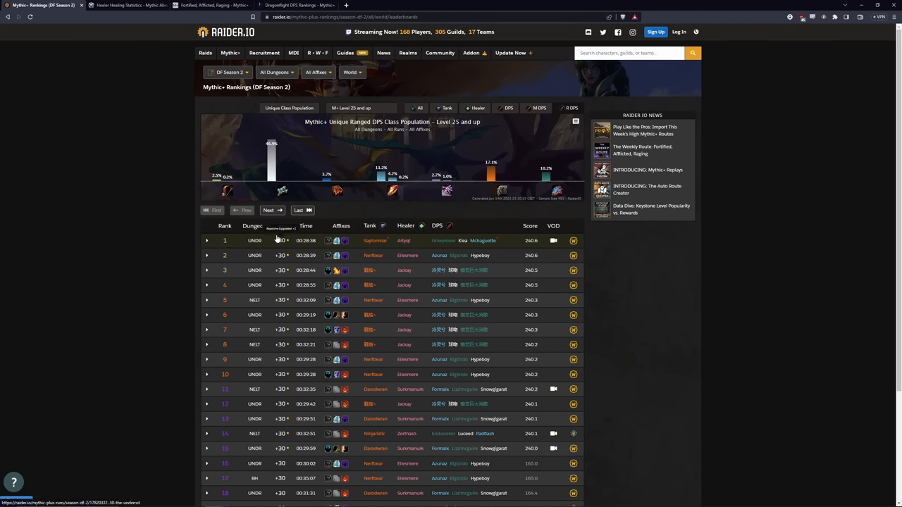
{"action": "left_click", "coordinate": [227, 72]}
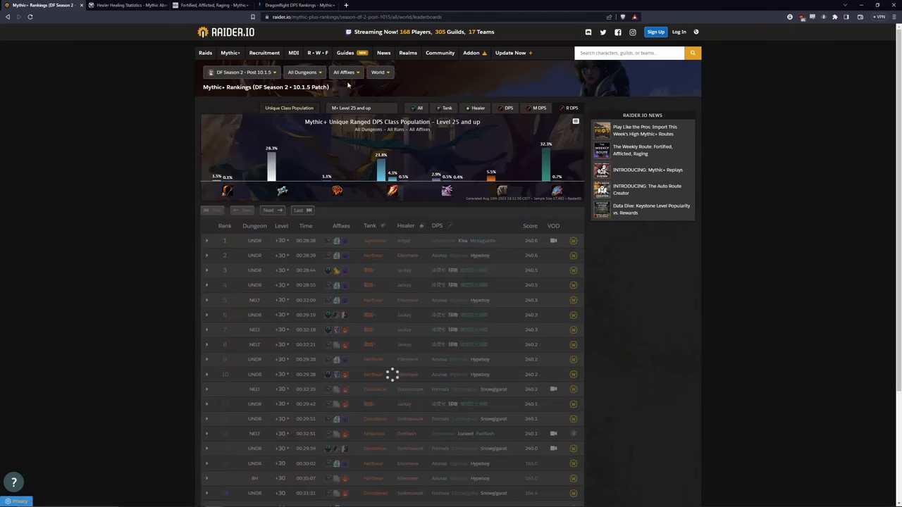
{"action": "left_click", "coordinate": [243, 72]}
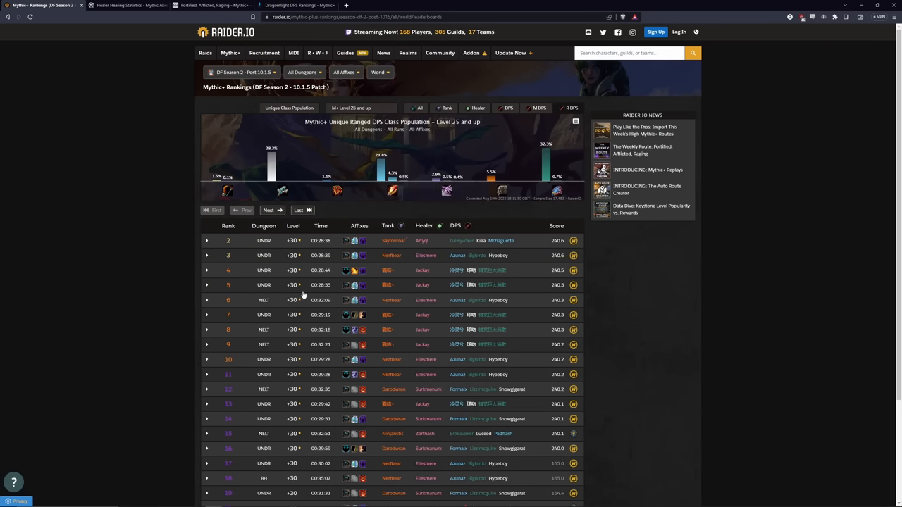
{"action": "mouse_move", "coordinate": [285, 315]}
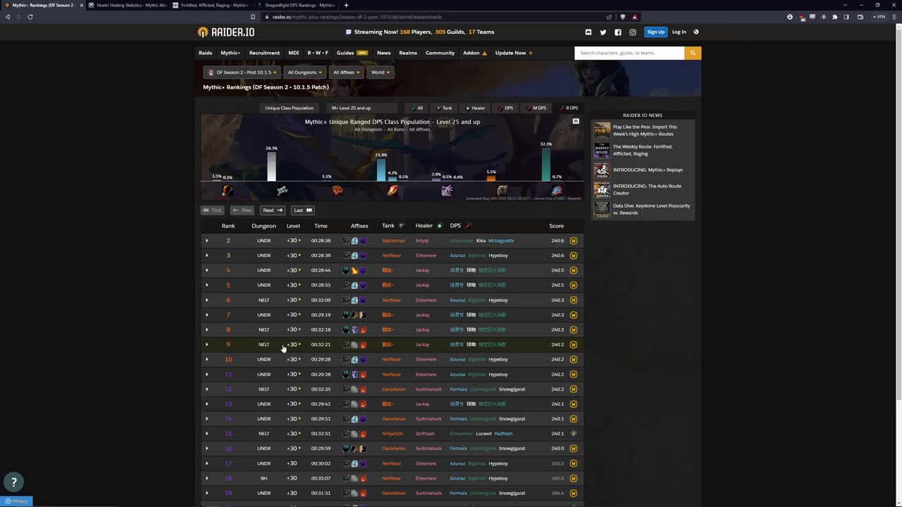
{"action": "mouse_move", "coordinate": [396, 278]}
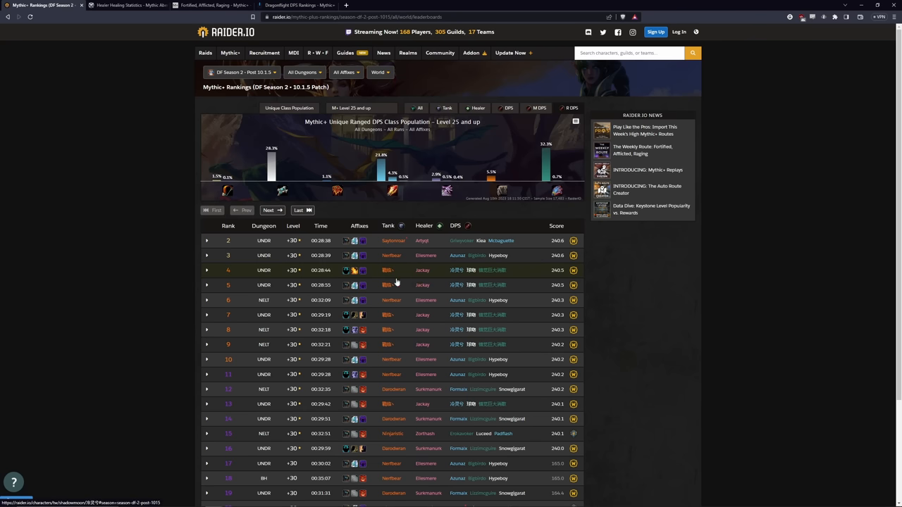
{"action": "mouse_move", "coordinate": [386, 275]}
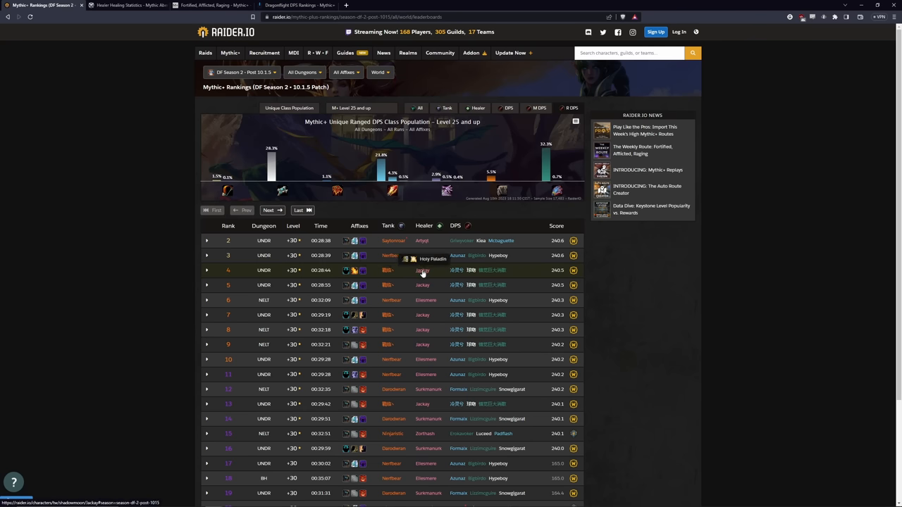
{"action": "mouse_move", "coordinate": [455, 270]}
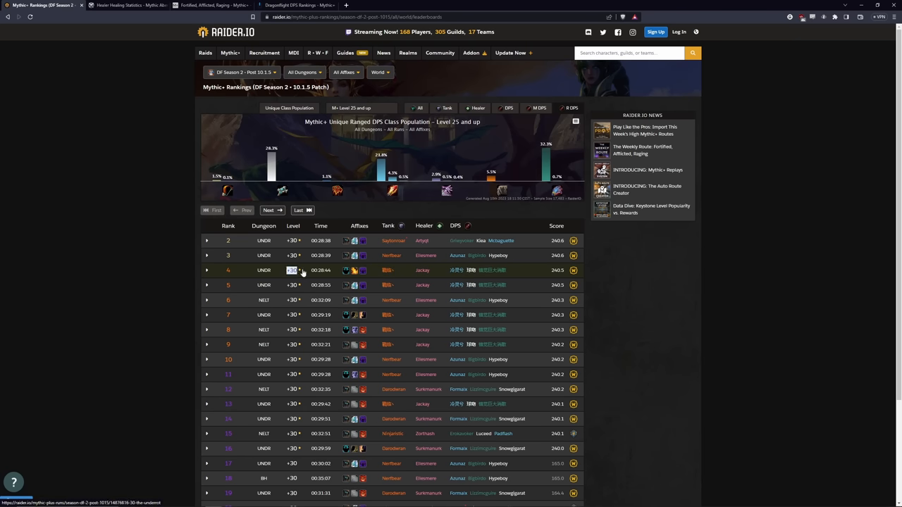
{"action": "left_click", "coordinate": [206, 270]}
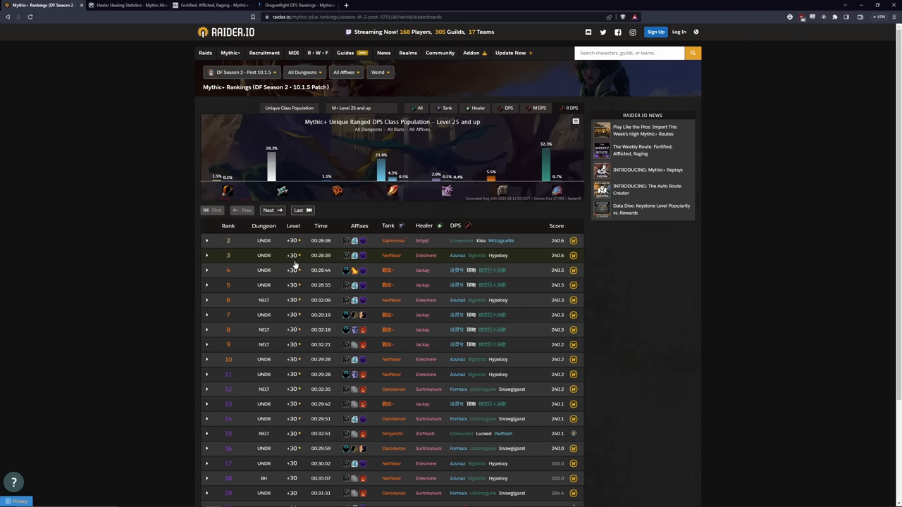
{"action": "mouse_move", "coordinate": [139, 174]}
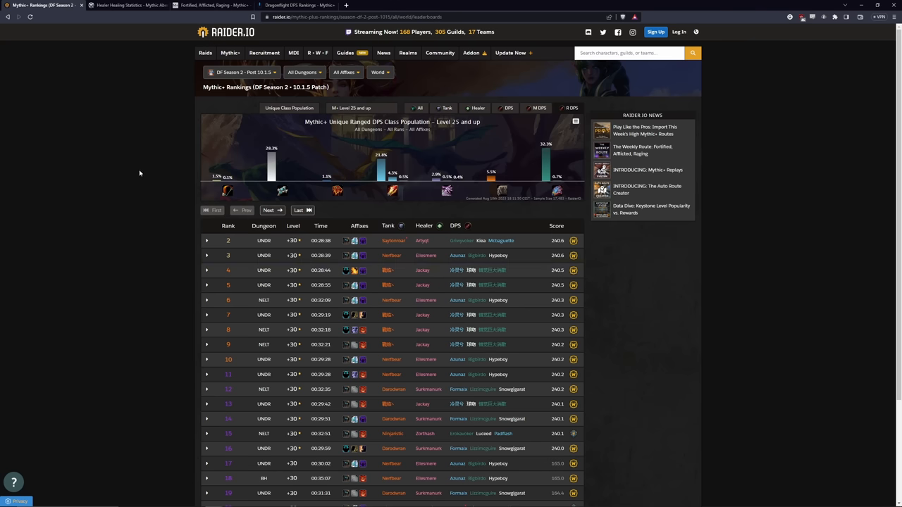
{"action": "left_click", "coordinate": [133, 10]}
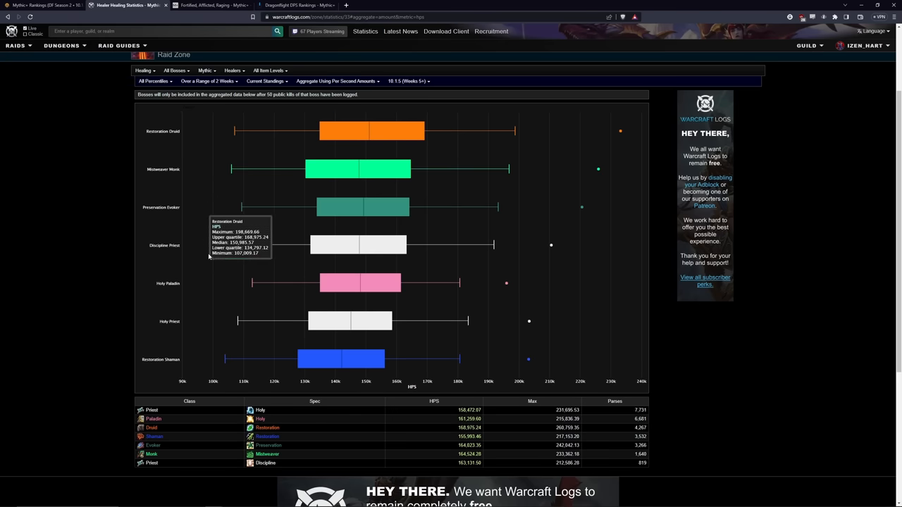
Keep Mythic difficulty and switch the Aberrus statistic from Healing to Damage
{"action": "scroll", "scroll_direction": "up", "scroll_amount": 3}
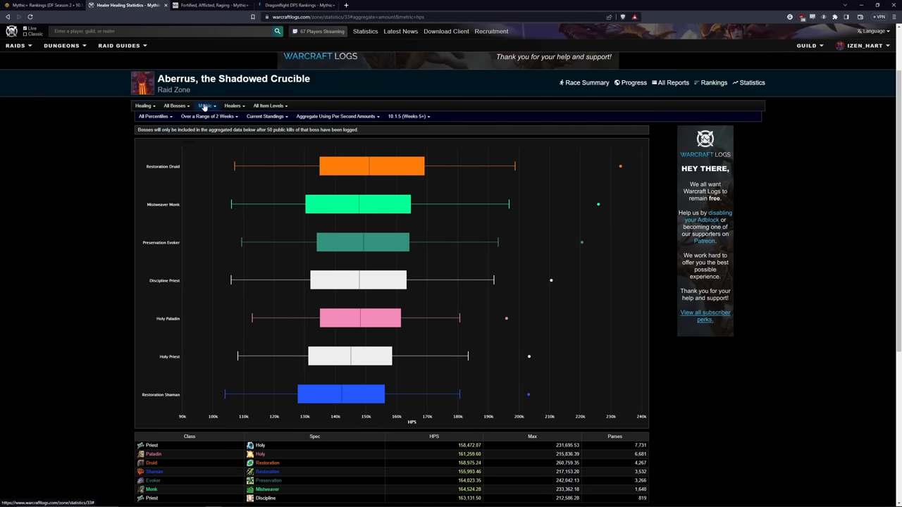
{"action": "left_click", "coordinate": [206, 106]}
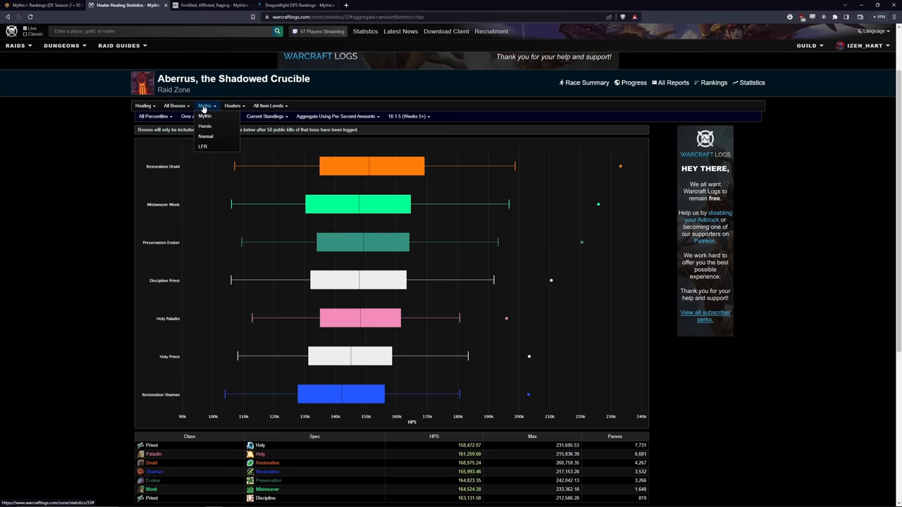
{"action": "left_click", "coordinate": [207, 105]}
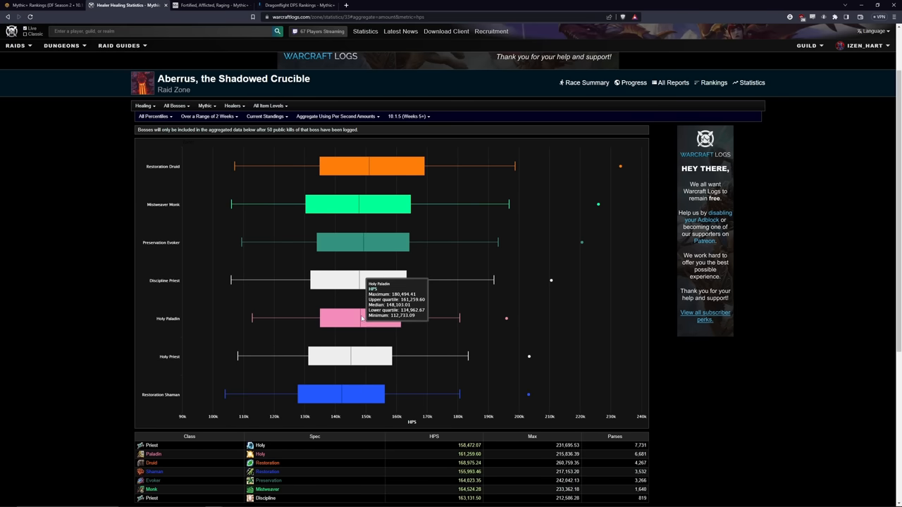
{"action": "left_click", "coordinate": [145, 106]}
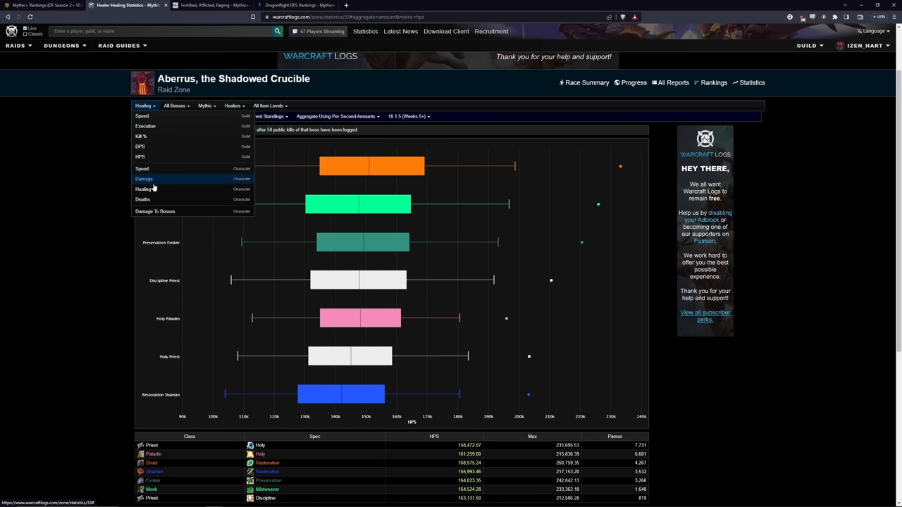
{"action": "left_click", "coordinate": [143, 179]}
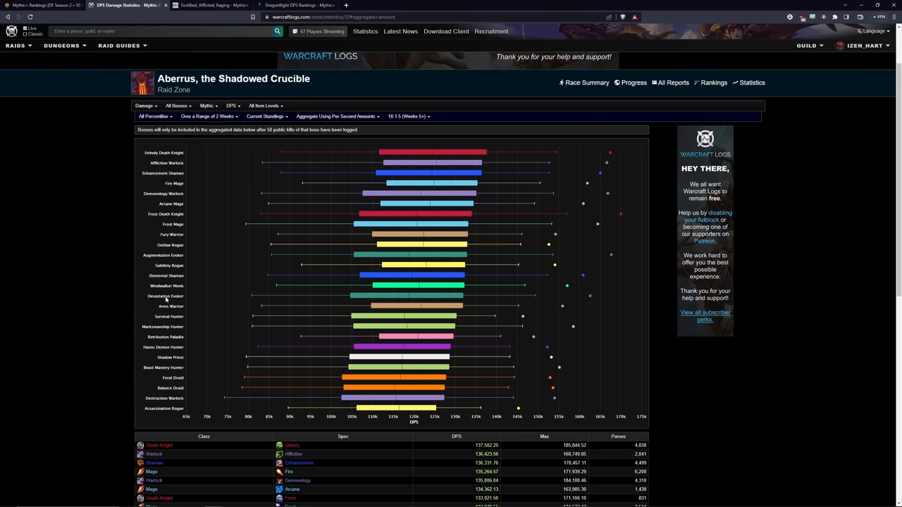
{"action": "mouse_move", "coordinate": [138, 275]}
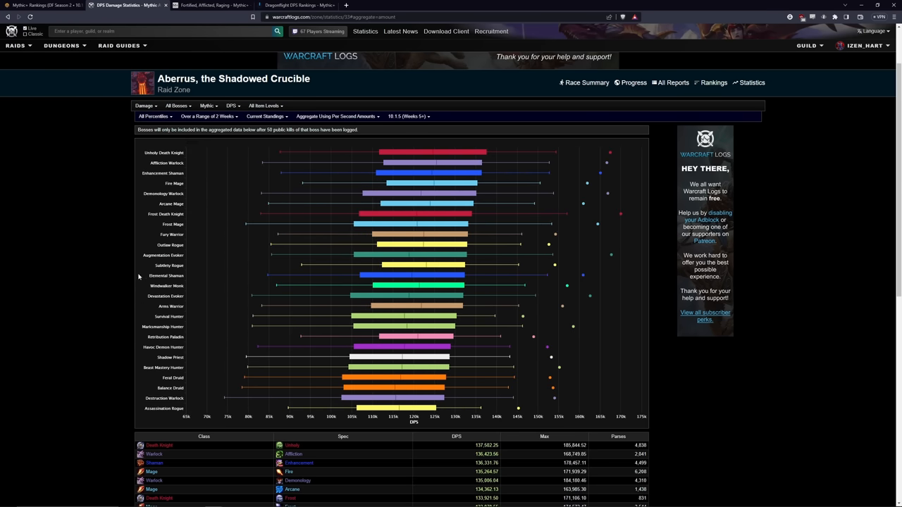
{"action": "mouse_move", "coordinate": [49, 247]}
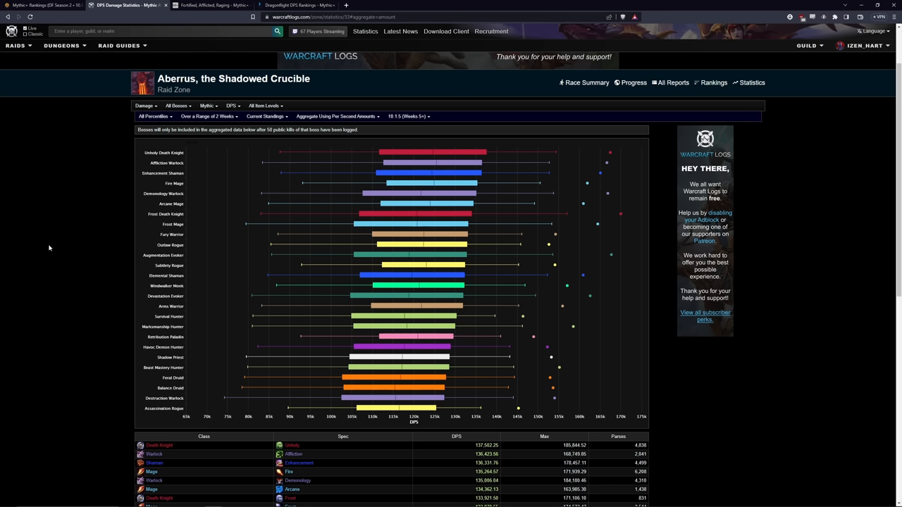
{"action": "mouse_move", "coordinate": [80, 247]}
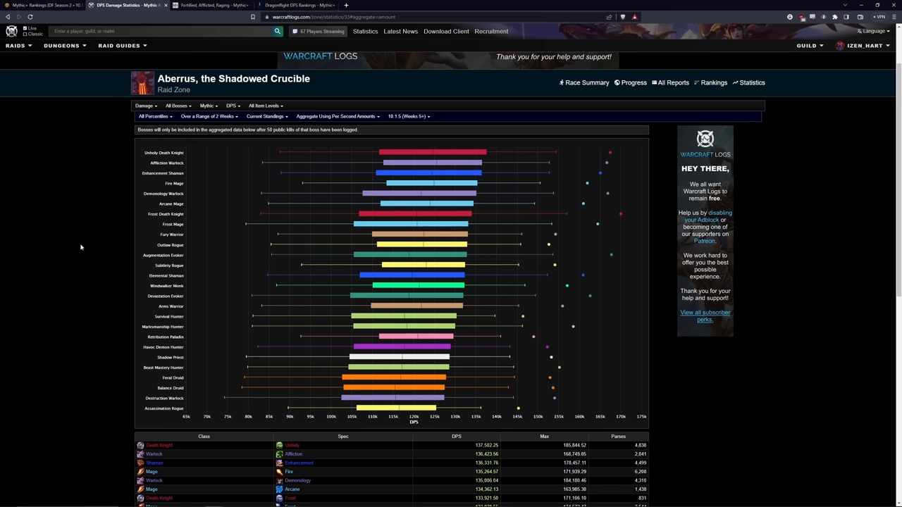
{"action": "mouse_move", "coordinate": [399, 183]}
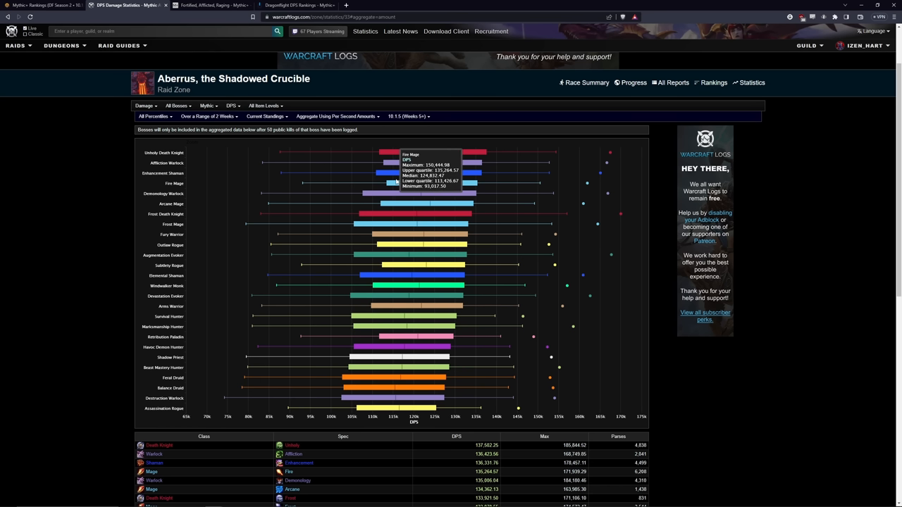
{"action": "mouse_move", "coordinate": [228, 198]}
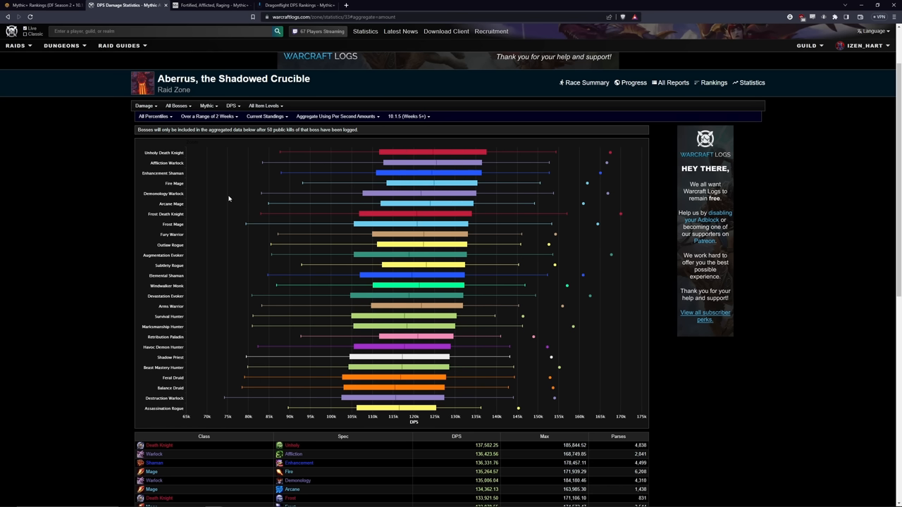
{"action": "mouse_move", "coordinate": [166, 185]}
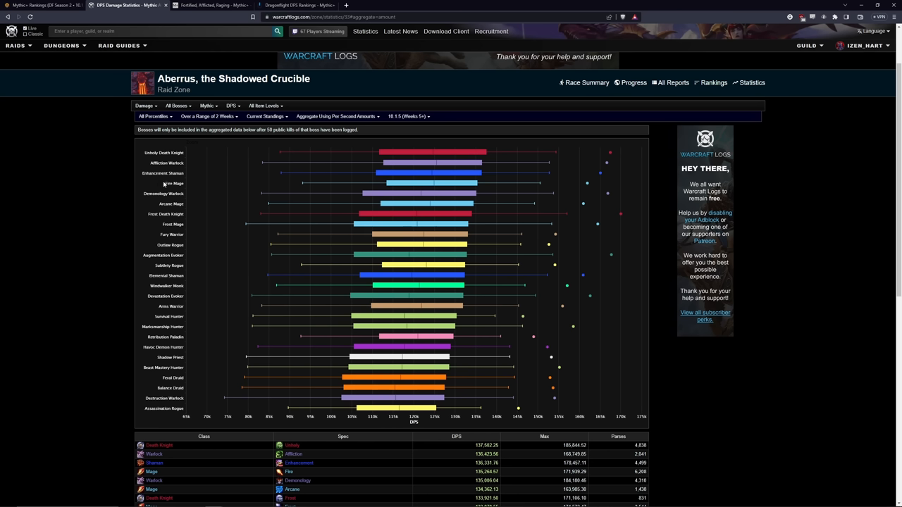
{"action": "mouse_move", "coordinate": [145, 163]}
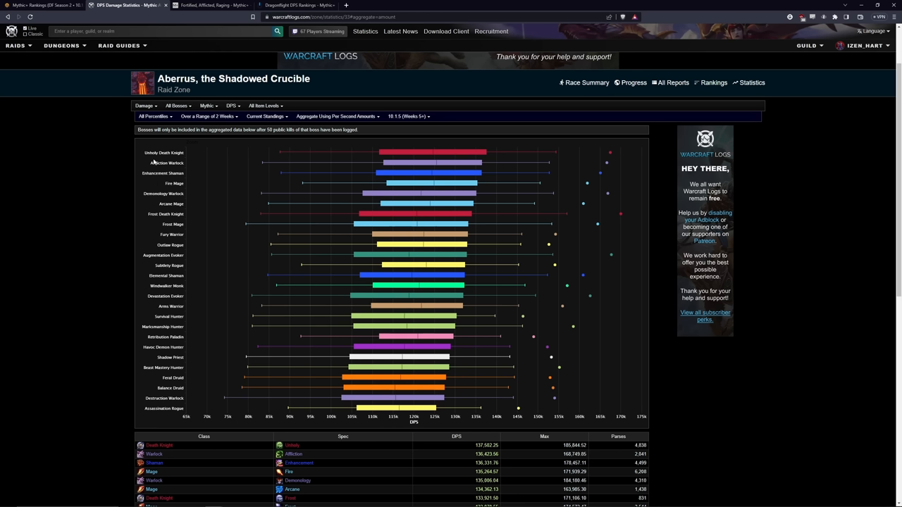
{"action": "mouse_move", "coordinate": [60, 191]}
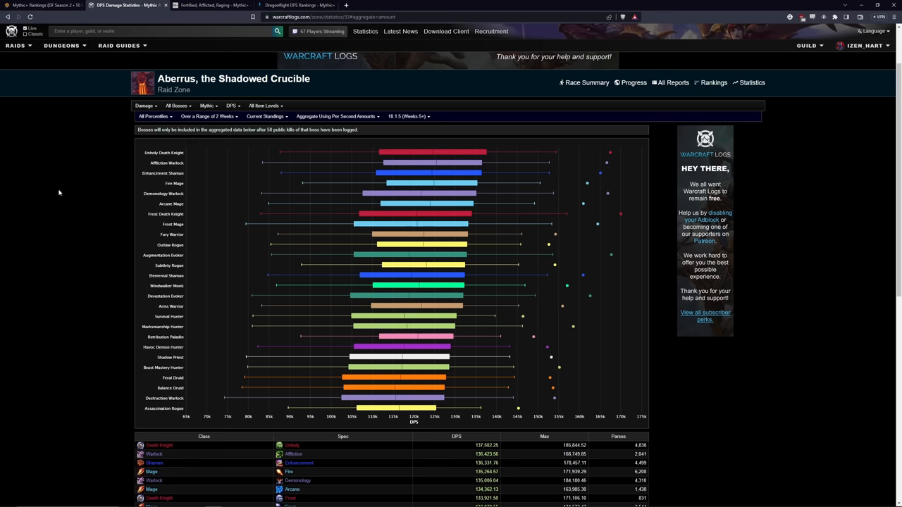
{"action": "mouse_move", "coordinate": [243, 242]}
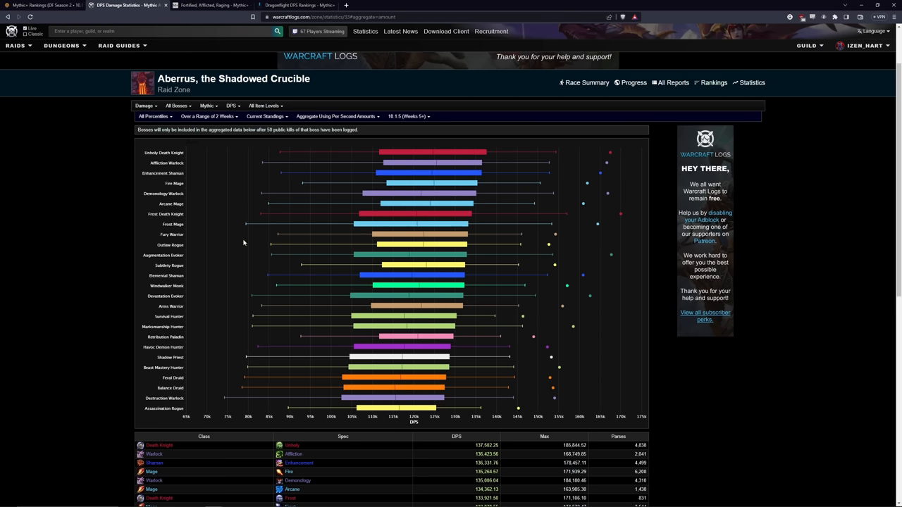
{"action": "mouse_move", "coordinate": [423, 203]}
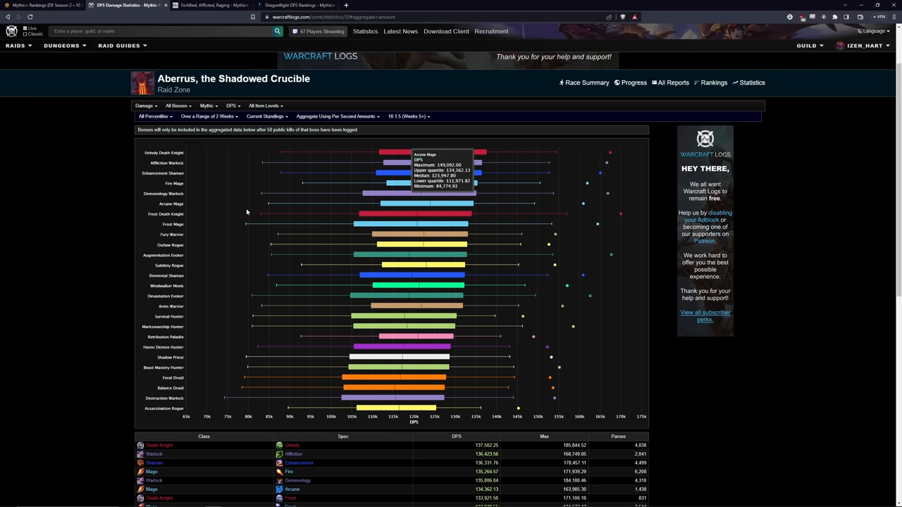
{"action": "mouse_move", "coordinate": [423, 244]}
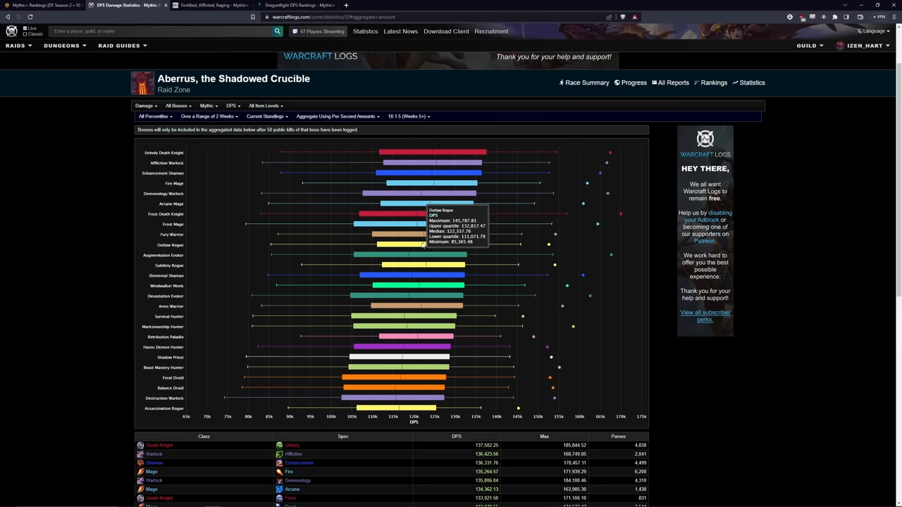
{"action": "mouse_move", "coordinate": [423, 234]}
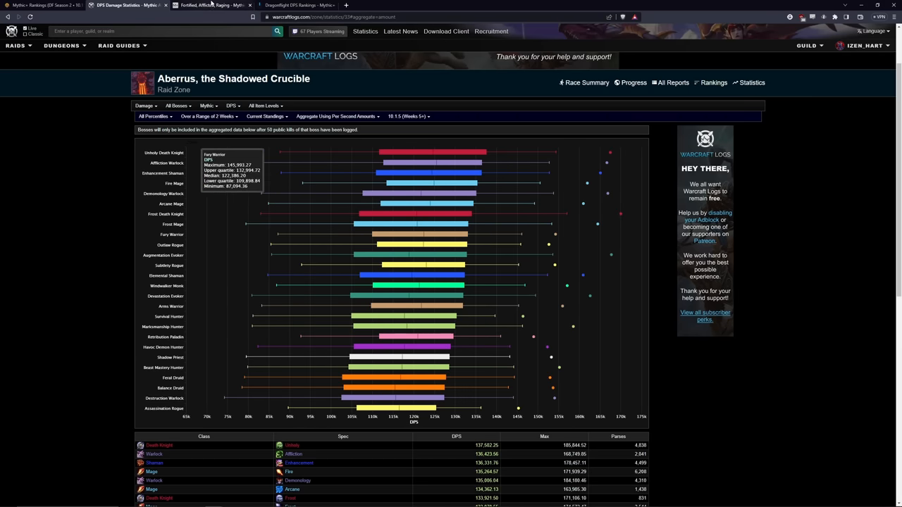
Switch from the U.GG DPS rankings tab to the Subcreation Mythic+ tier lists
{"action": "left_click", "coordinate": [287, 5]}
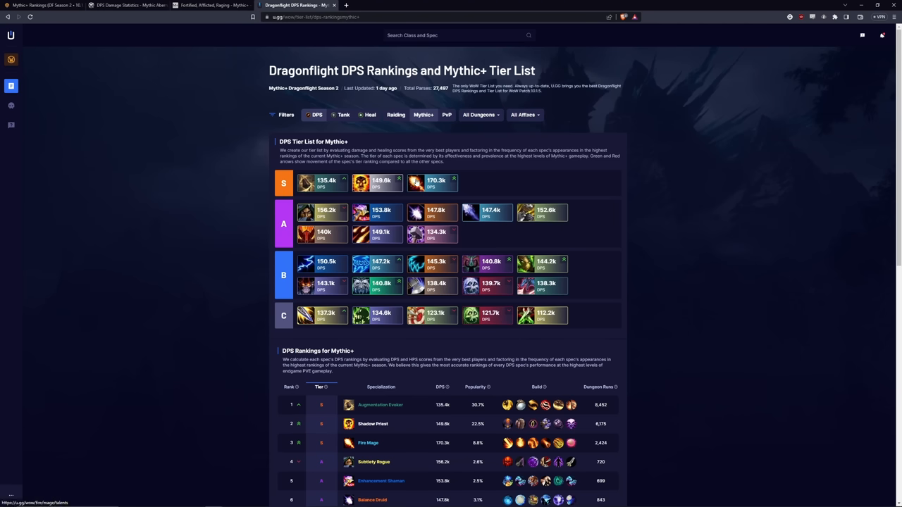
{"action": "mouse_move", "coordinate": [434, 183]}
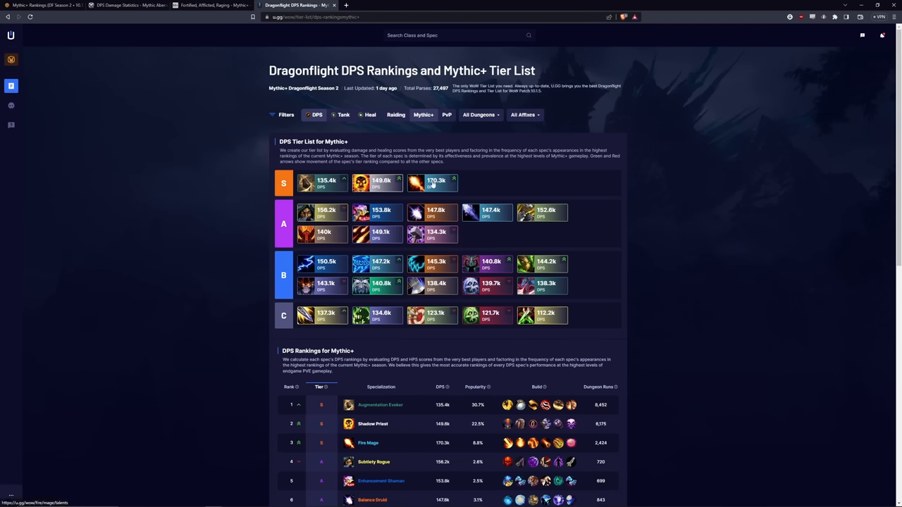
{"action": "left_click", "coordinate": [212, 8]}
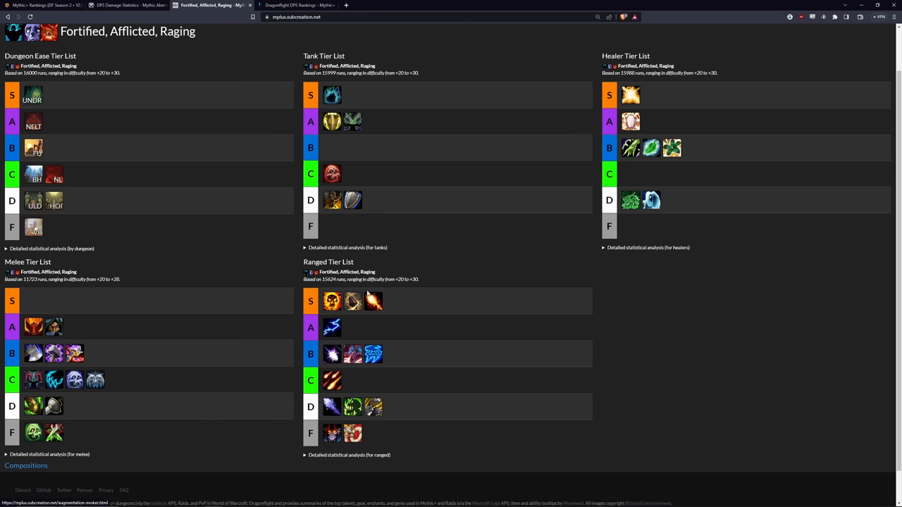
{"action": "mouse_move", "coordinate": [375, 301]}
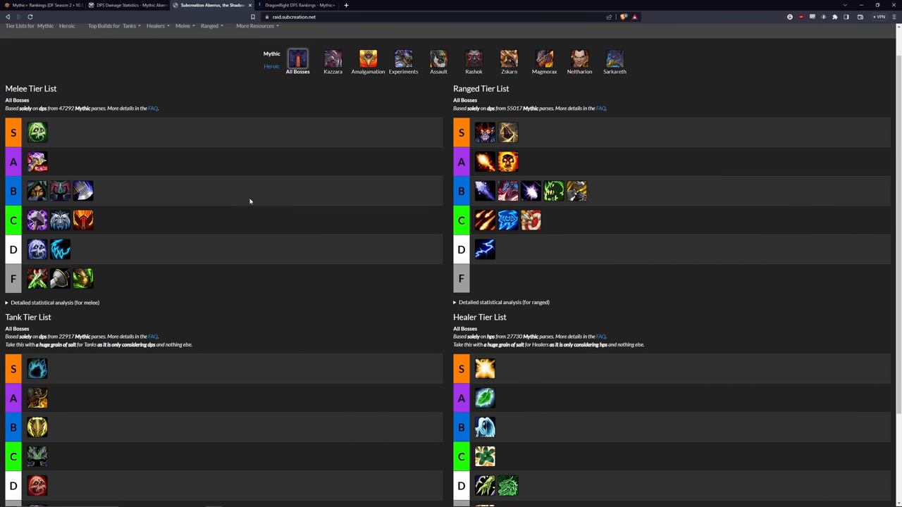
Scroll through Subcreation's Mythic Aberrus boss tier lists, then reopen U.GG's Mythic+ DPS tier list
{"action": "scroll", "scroll_direction": "down", "scroll_amount": 3}
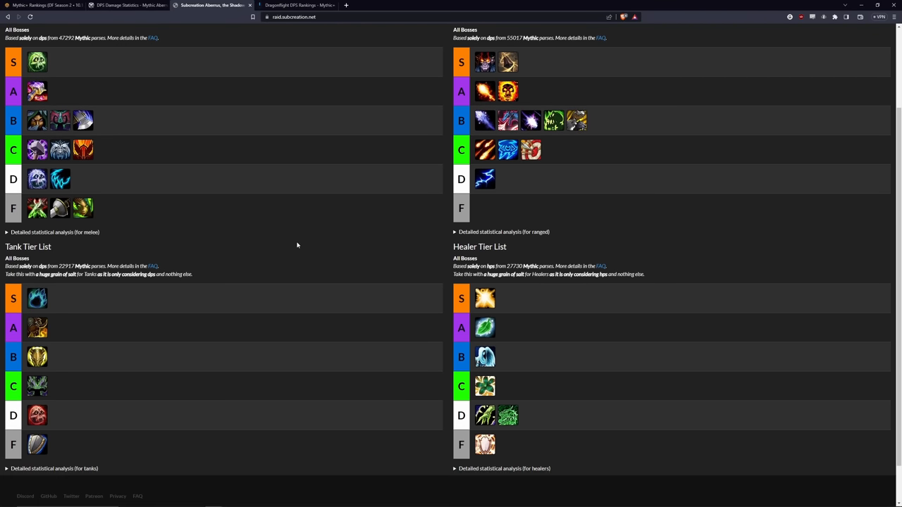
{"action": "left_click", "coordinate": [307, 6]}
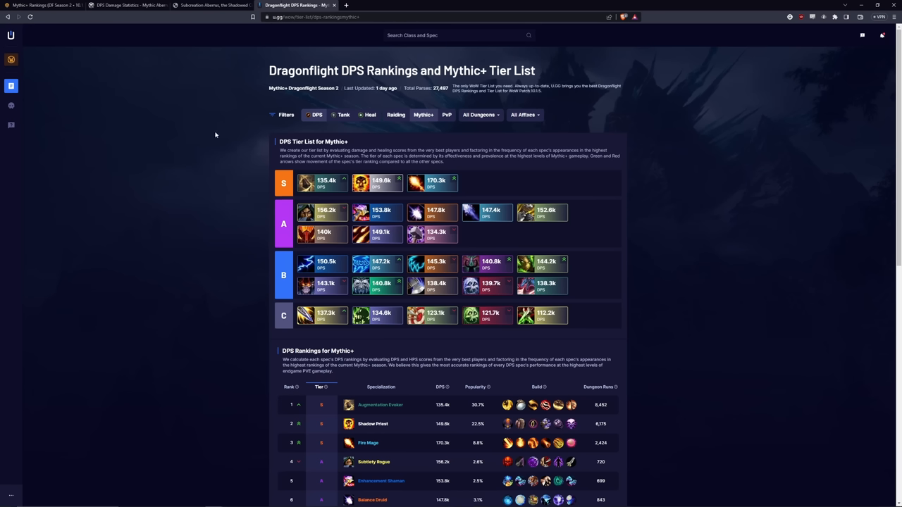
{"action": "mouse_move", "coordinate": [172, 169]}
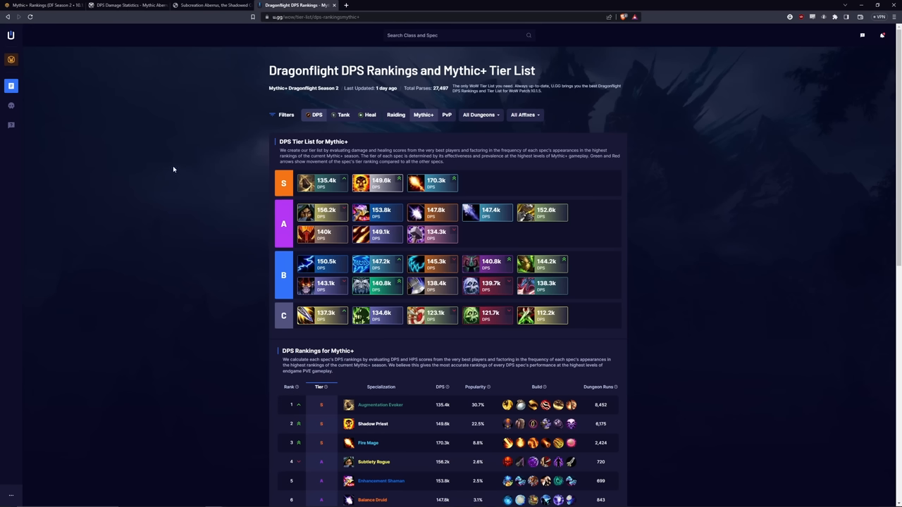
{"action": "mouse_move", "coordinate": [506, 269]}
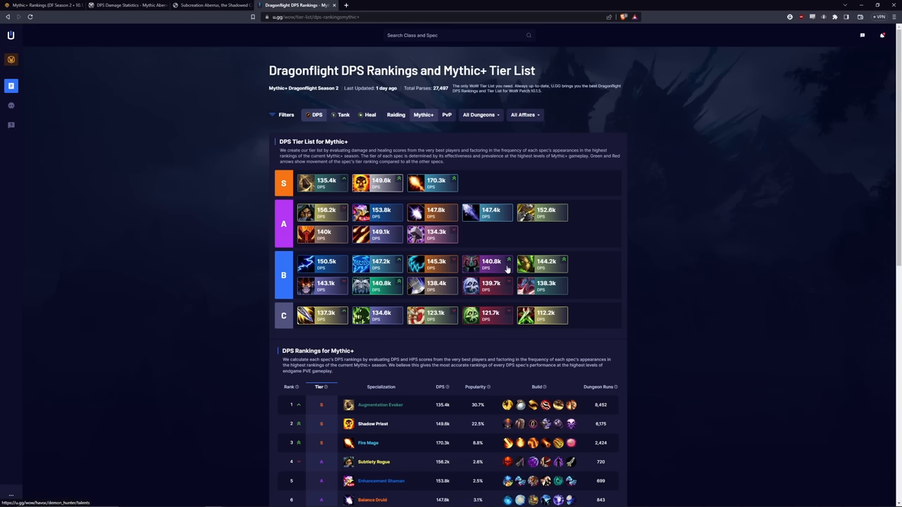